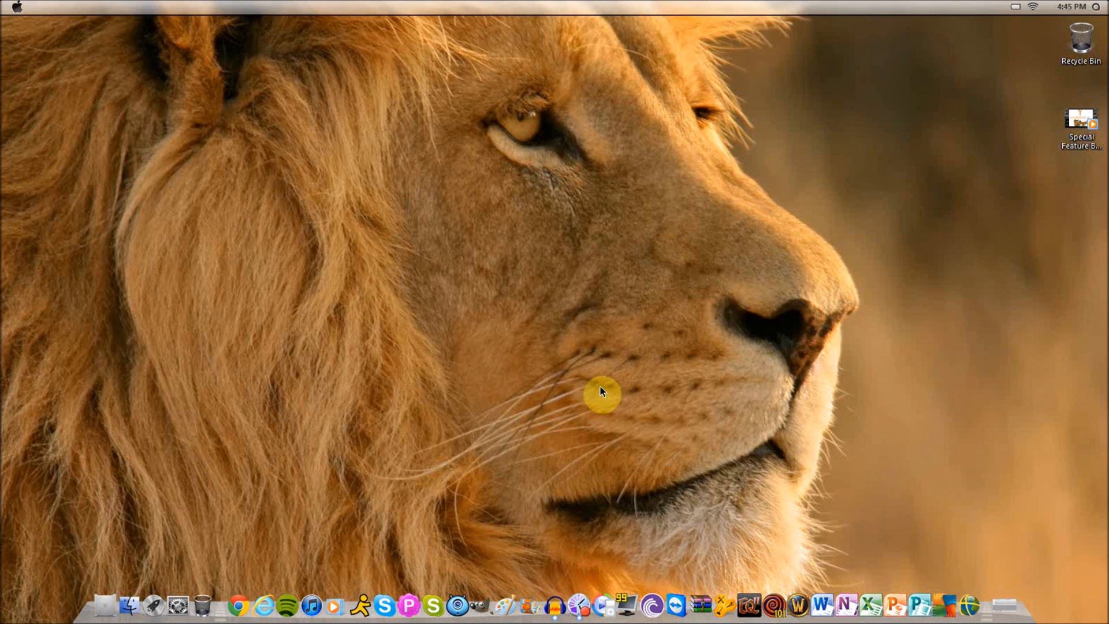
mouse_move(343, 5)
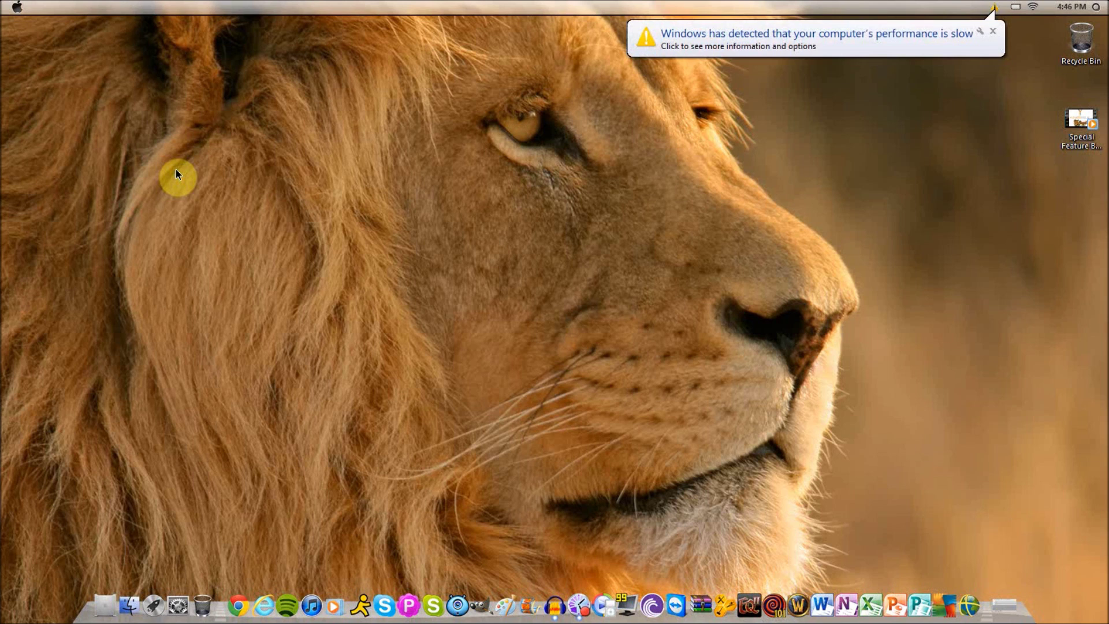
mouse_move(244, 166)
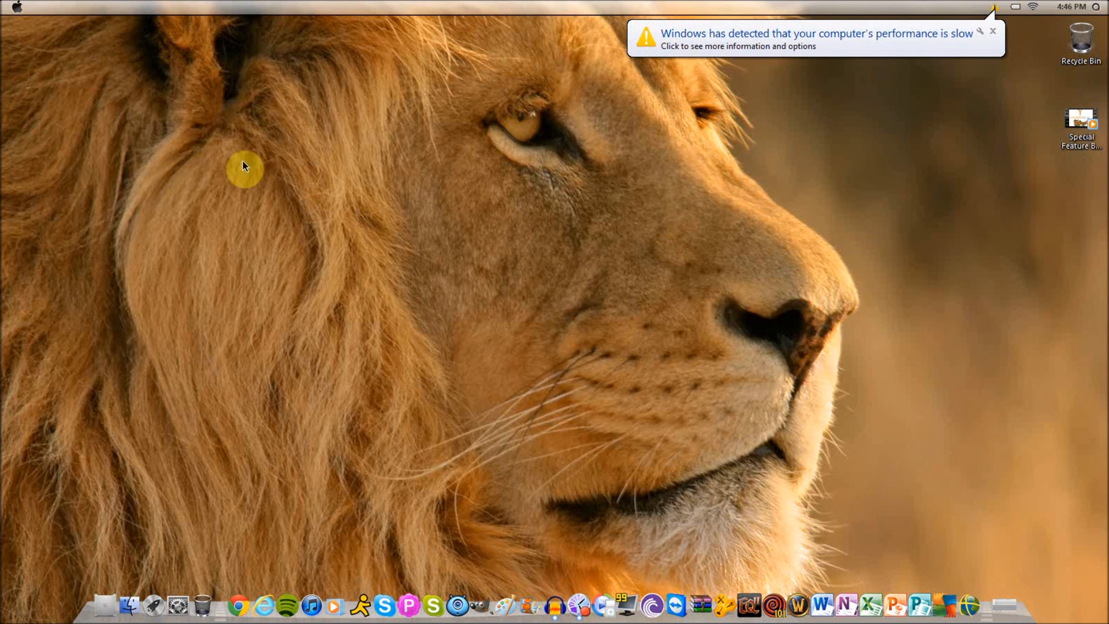
mouse_move(353, 201)
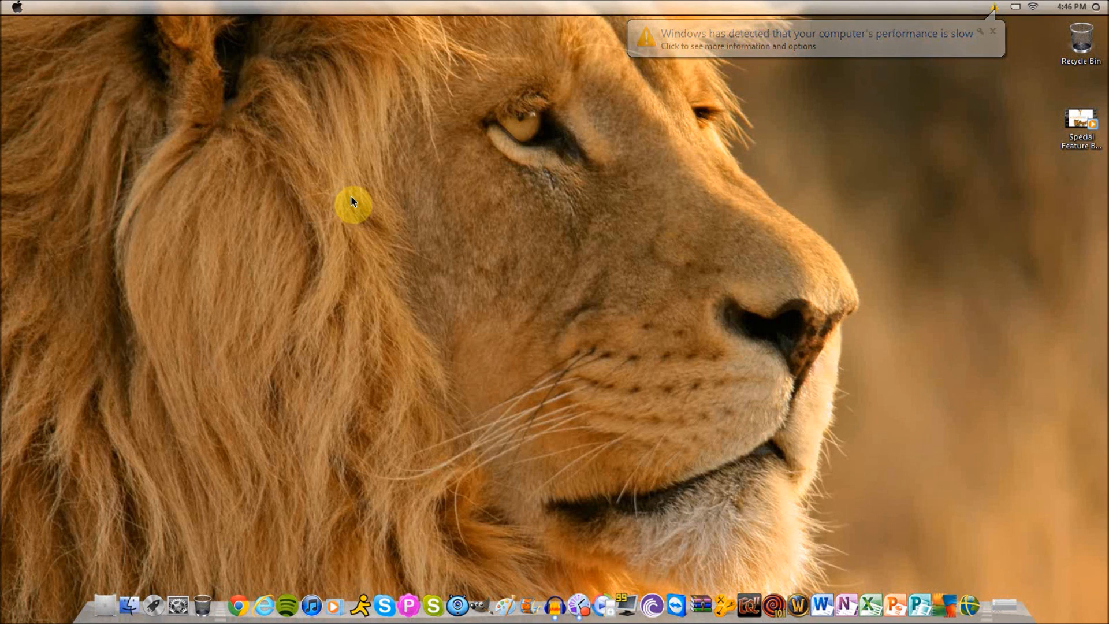
Search the Start menu for 'run' and launch the Run dialog.
left_click(993, 31)
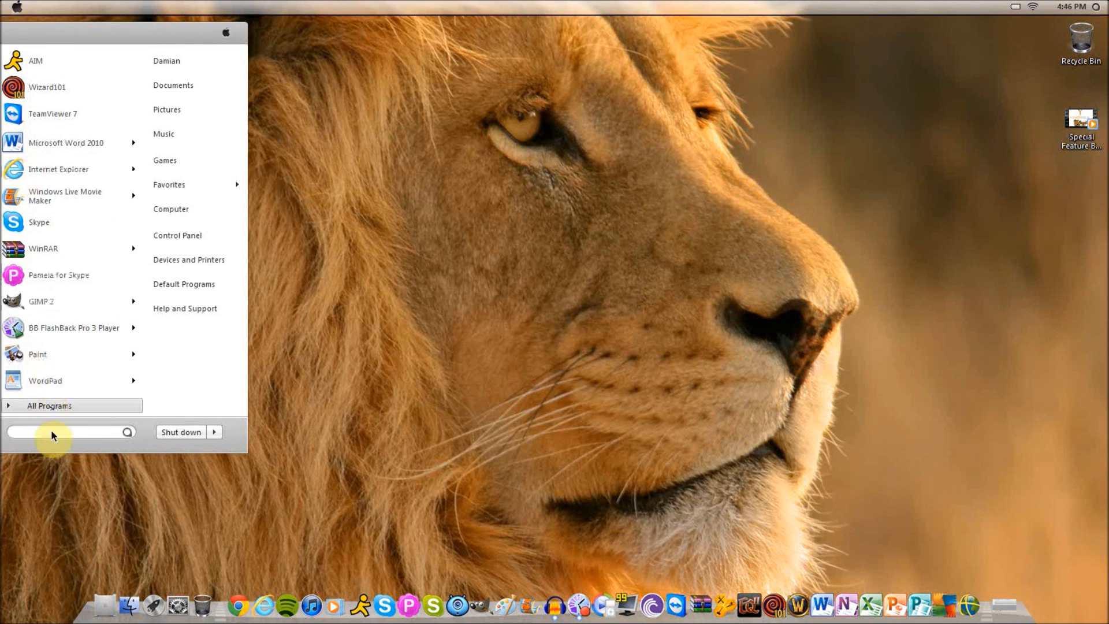
mouse_move(19, 105)
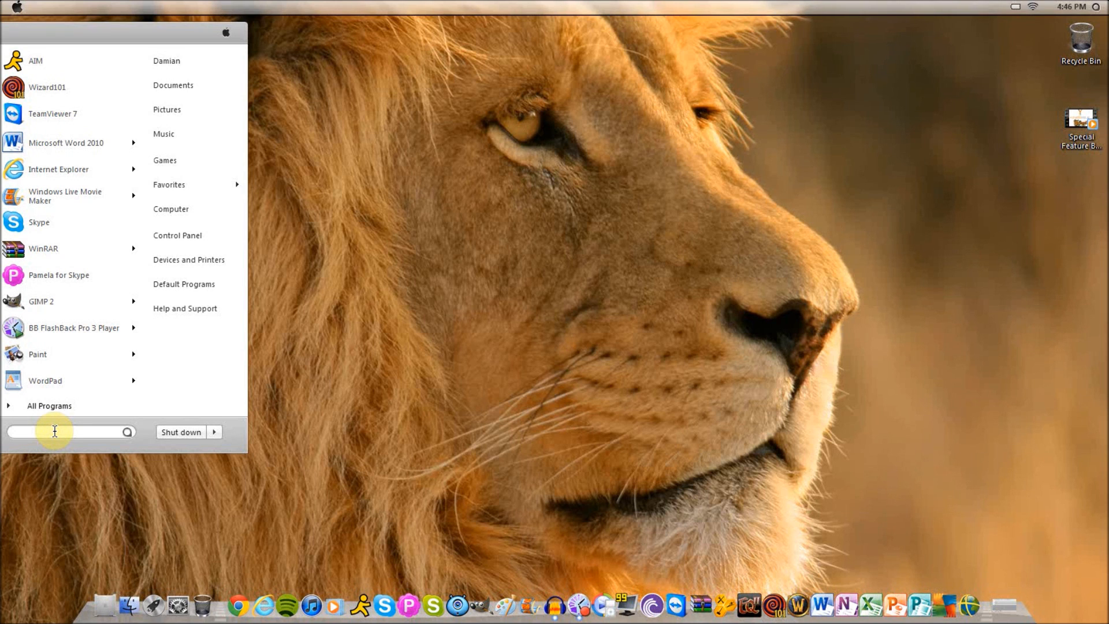
type("run")
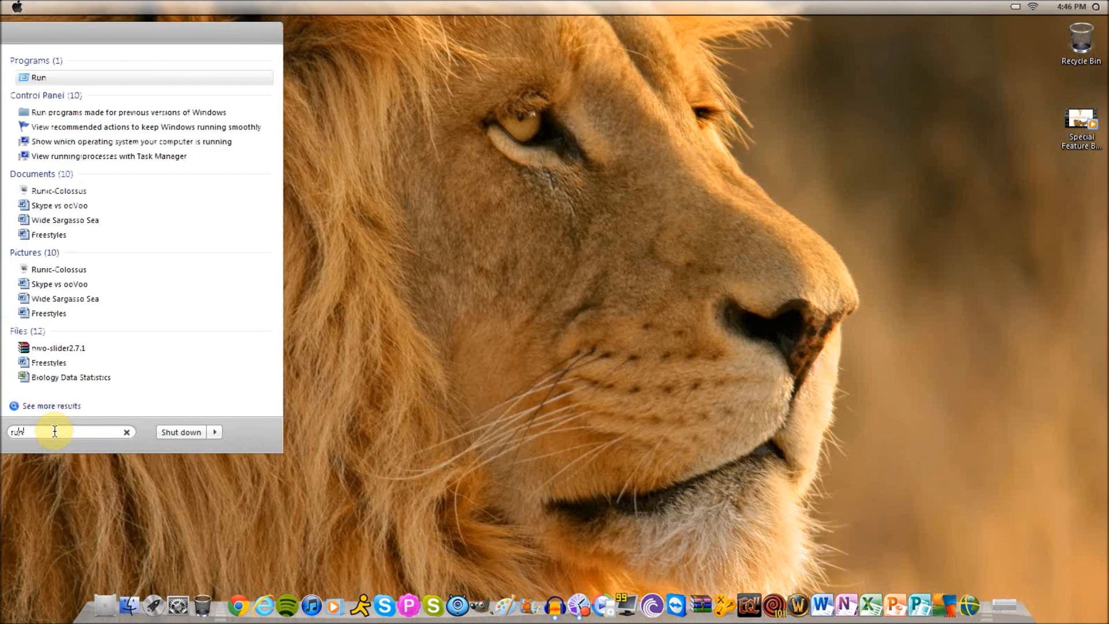
left_click(38, 78)
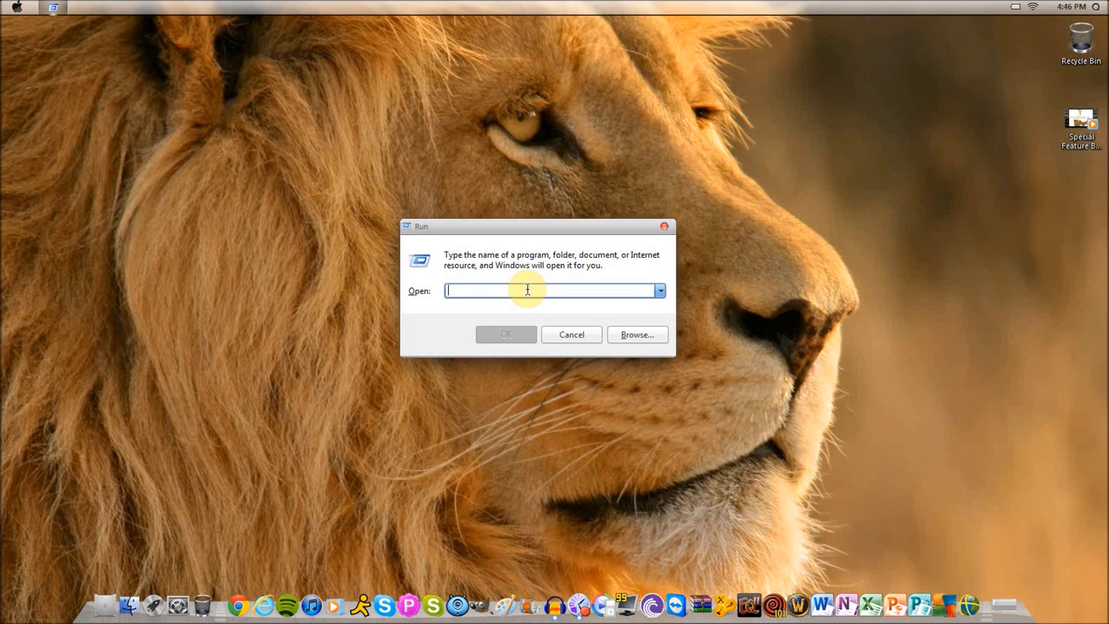
Run %appdata% to open the Roaming application data folder in Explorer.
type("%appda")
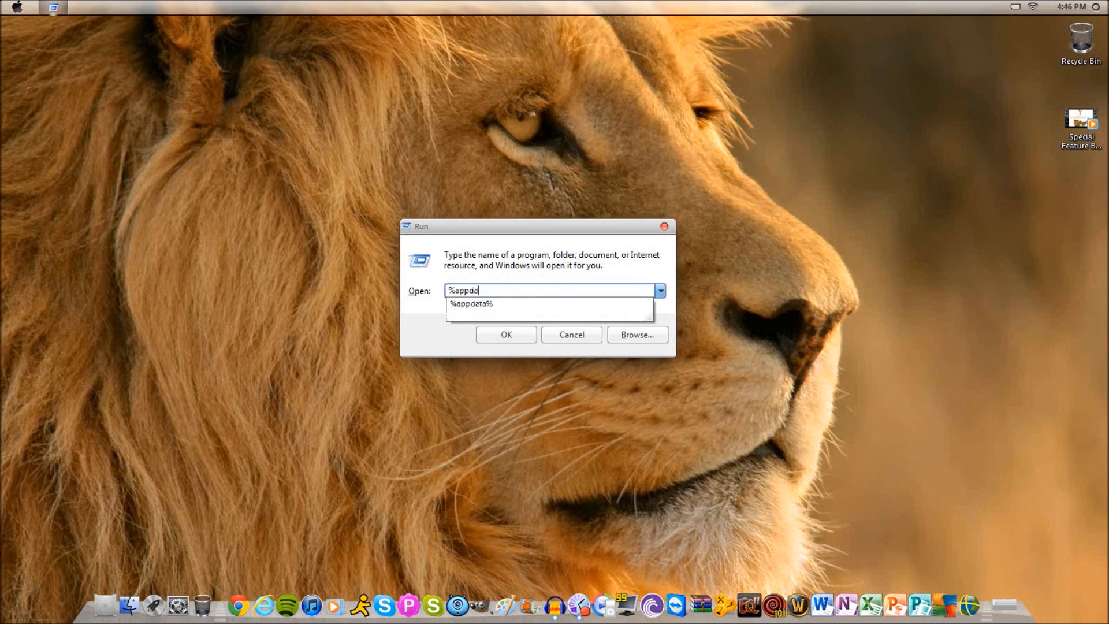
type("ta%")
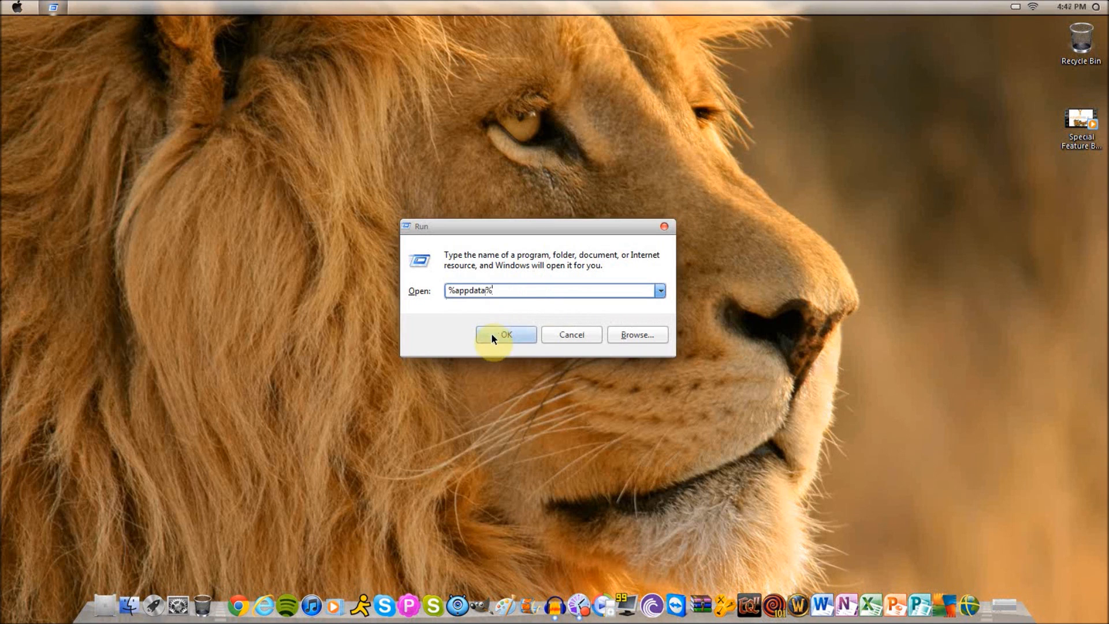
left_click(505, 335)
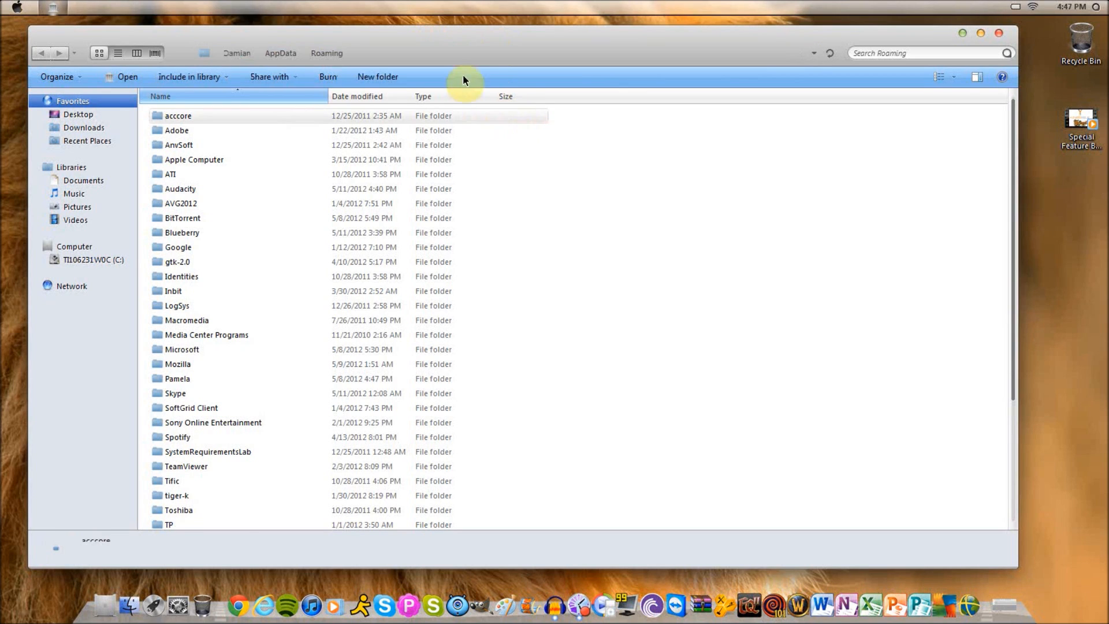
mouse_move(219, 246)
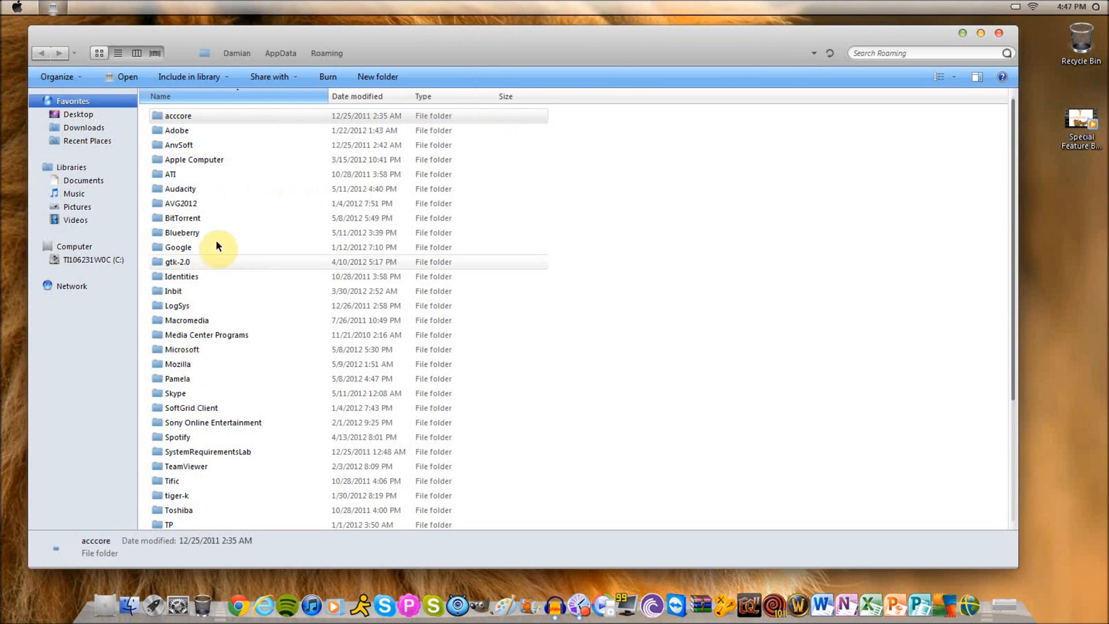
Go up to AppData, look at Local and Roaming, then close the Explorer window.
scroll("down", 3)
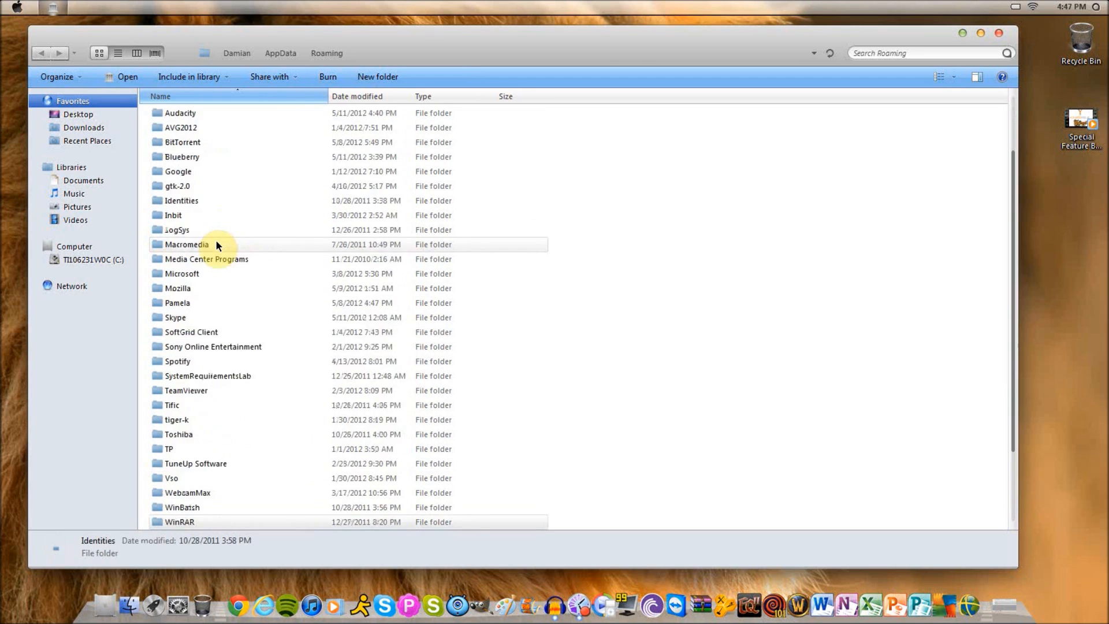
left_click(279, 53)
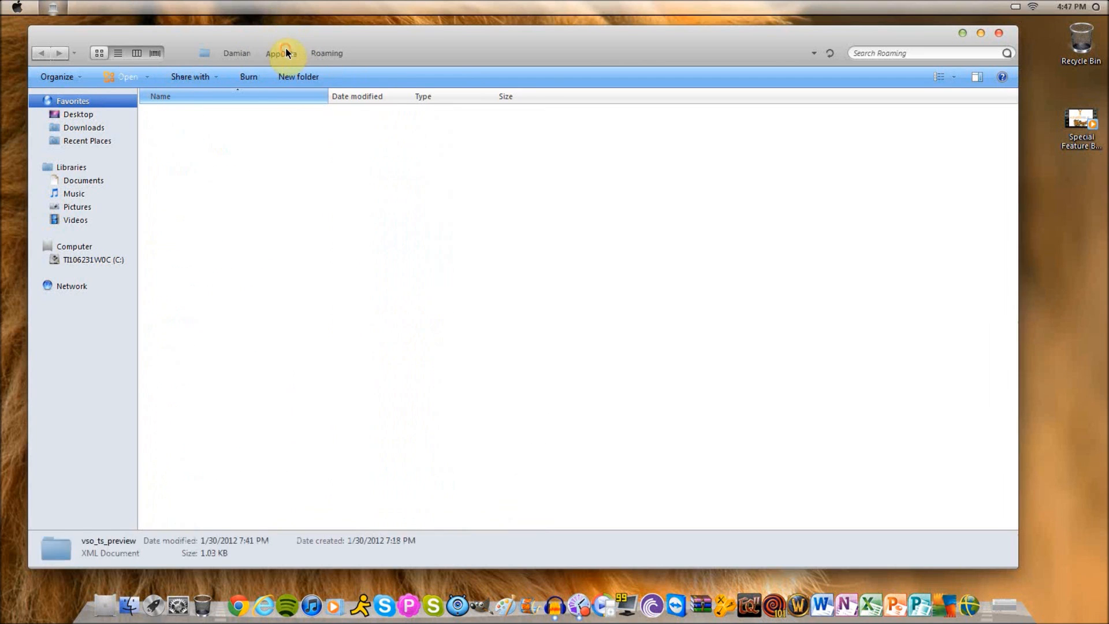
left_click(279, 53)
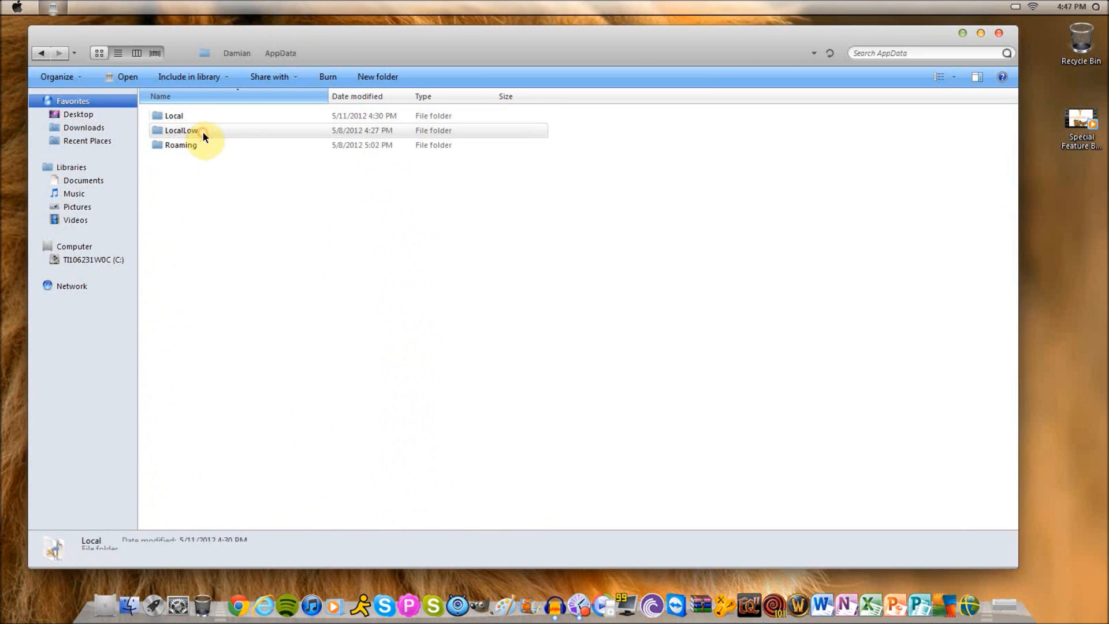
left_click(180, 144)
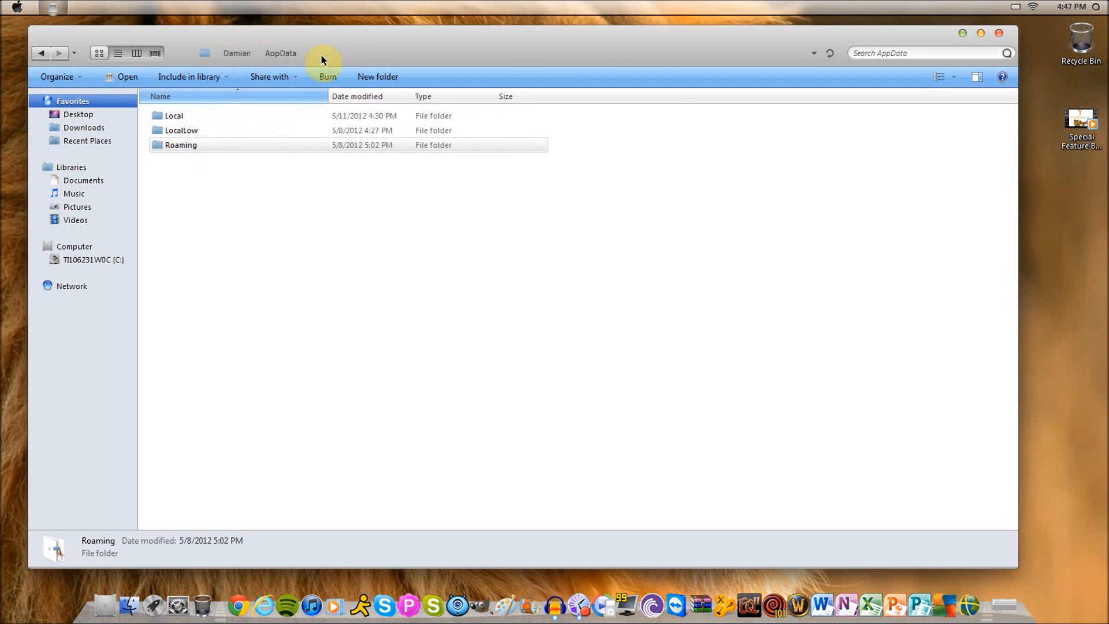
mouse_move(998, 33)
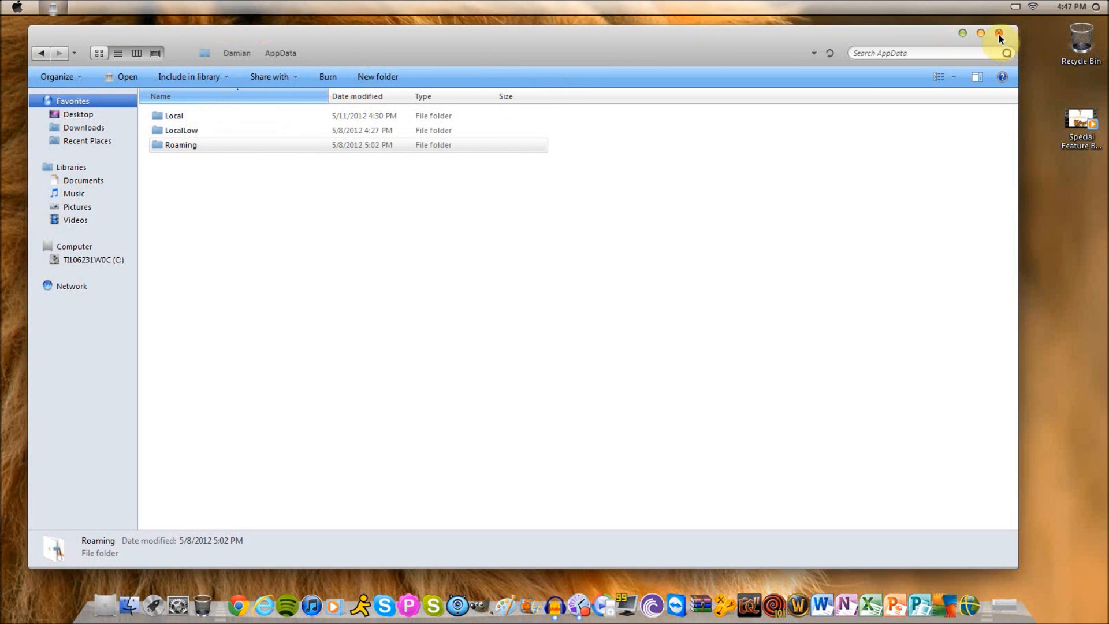
left_click(999, 34)
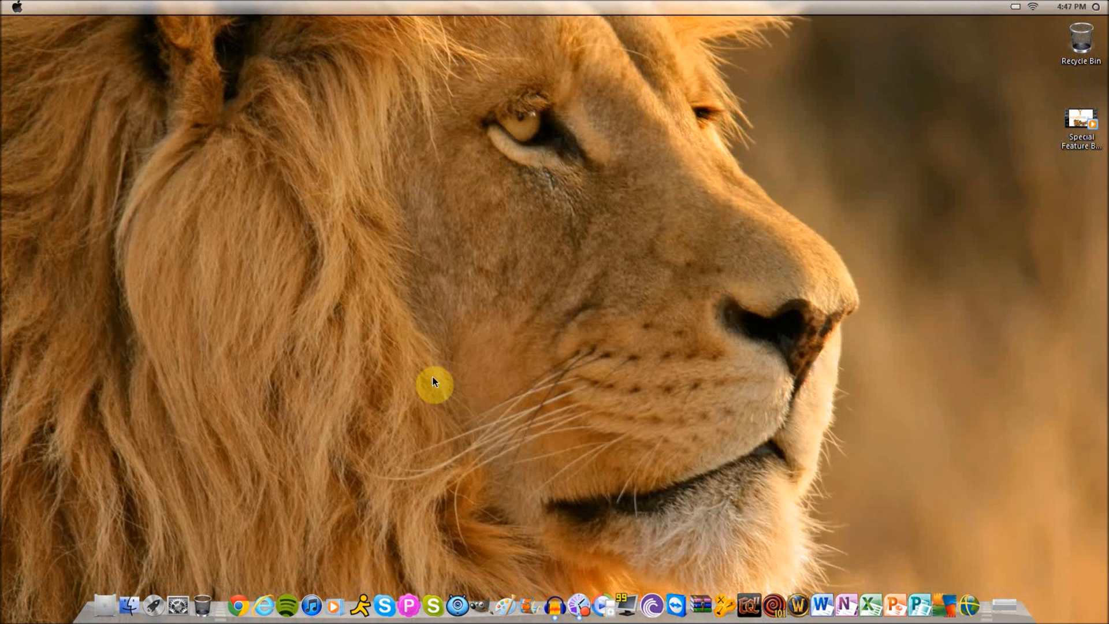
mouse_move(170, 550)
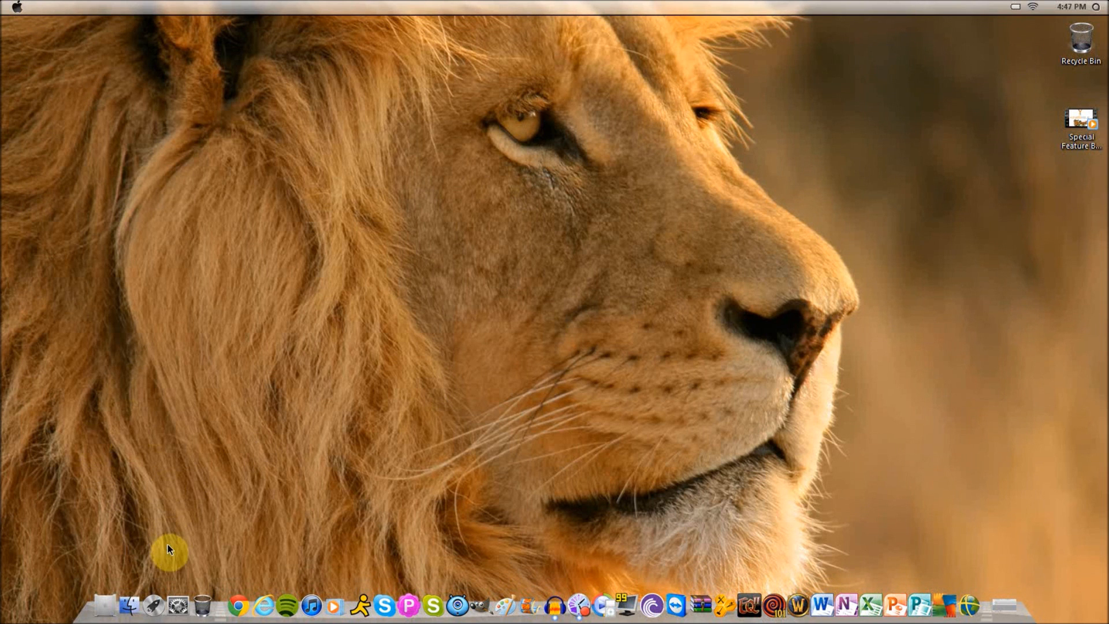
mouse_move(177, 607)
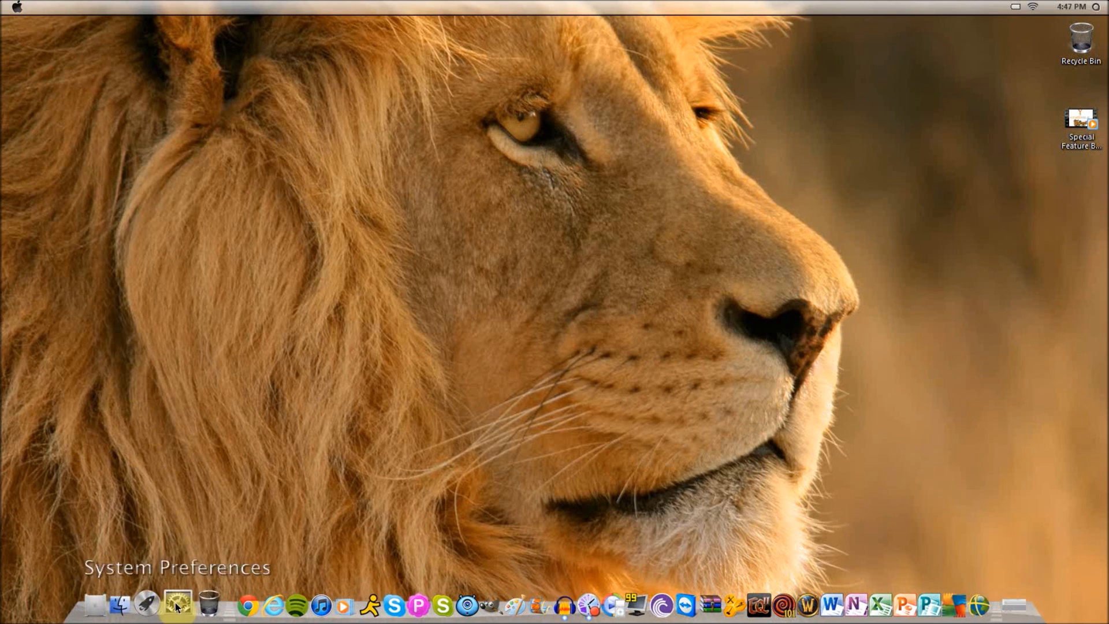
Open the computer settings window from the dock icon.
left_click(178, 604)
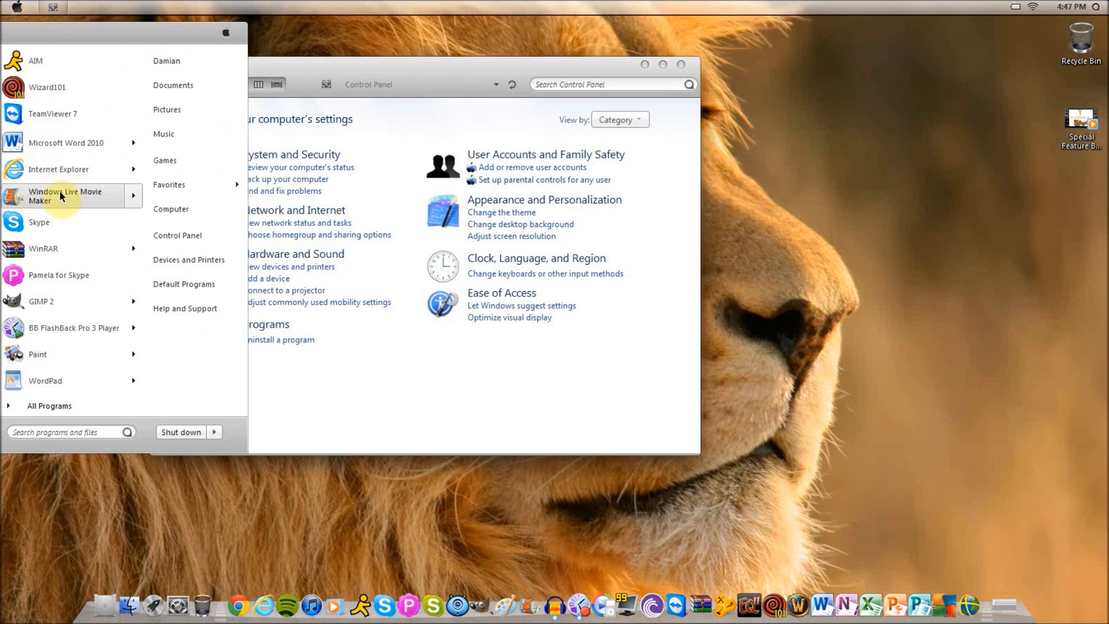
mouse_move(178, 234)
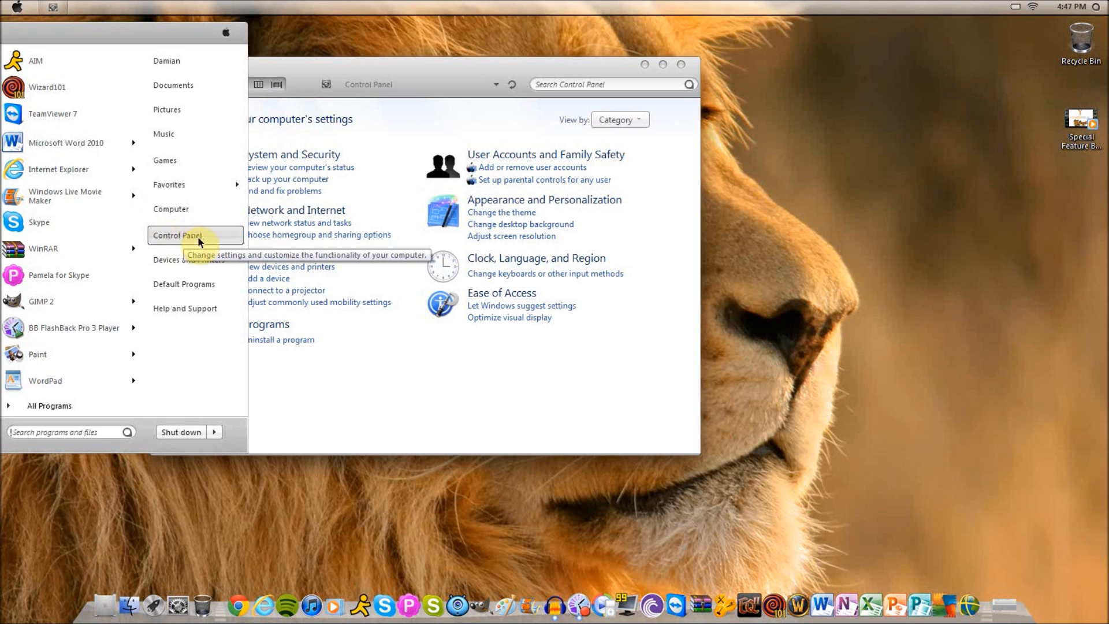
Reach Folder Options through Control Panel's Appearance and Personalization category.
left_click(176, 235)
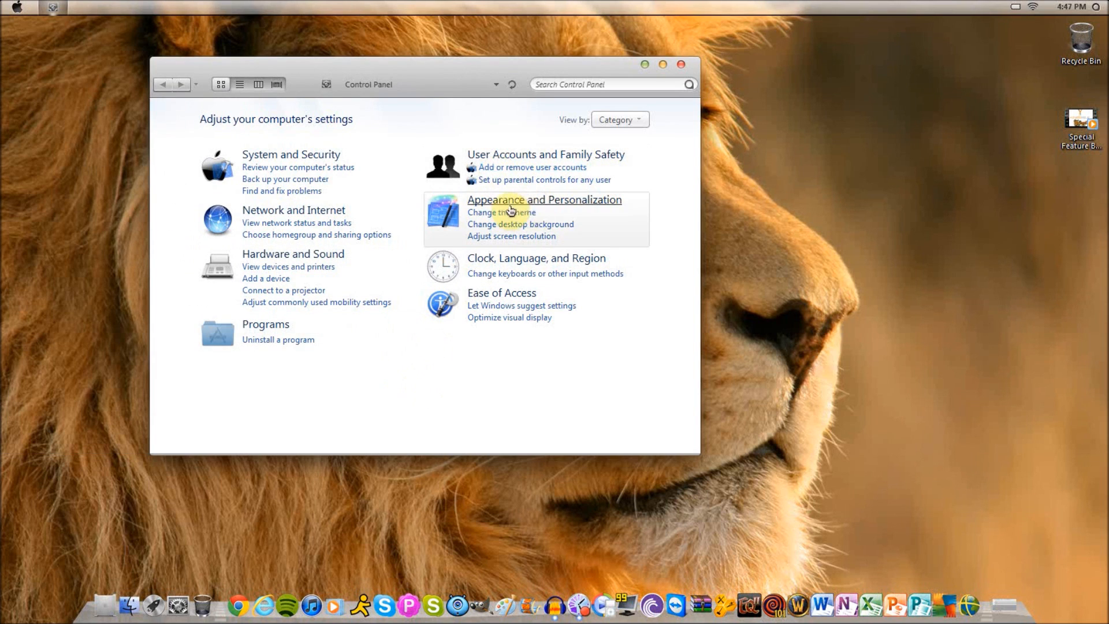
mouse_move(596, 203)
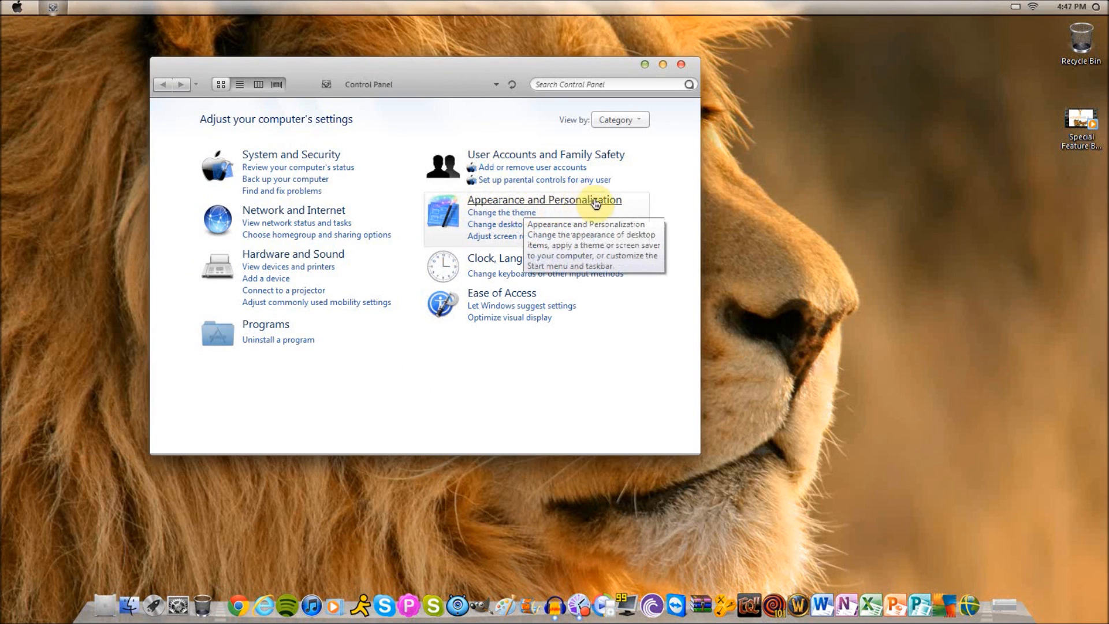
left_click(544, 200)
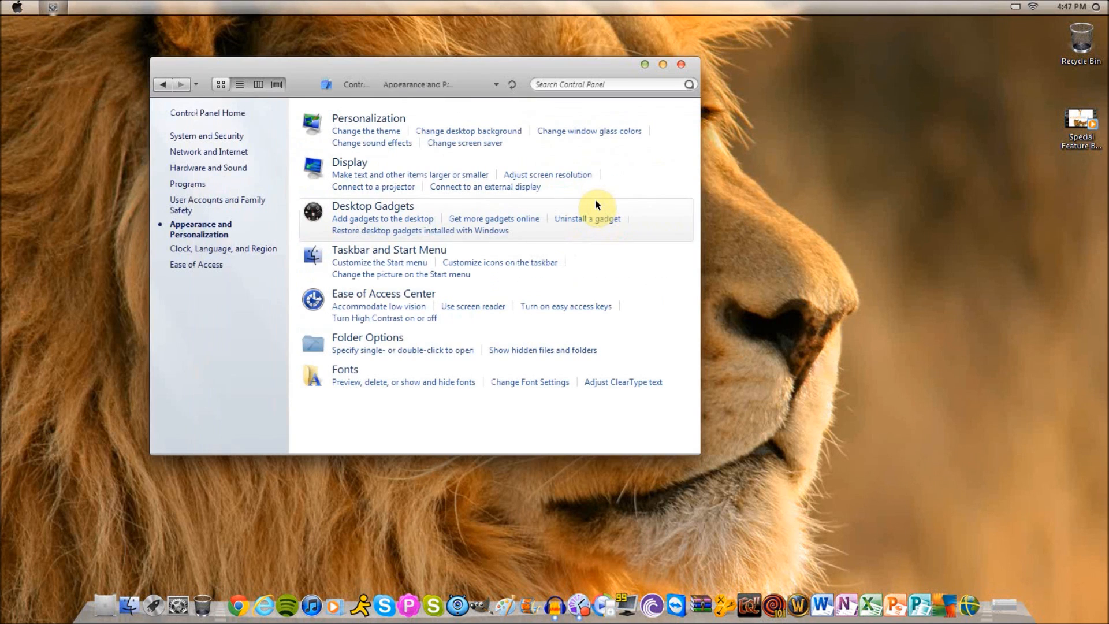
mouse_move(367, 336)
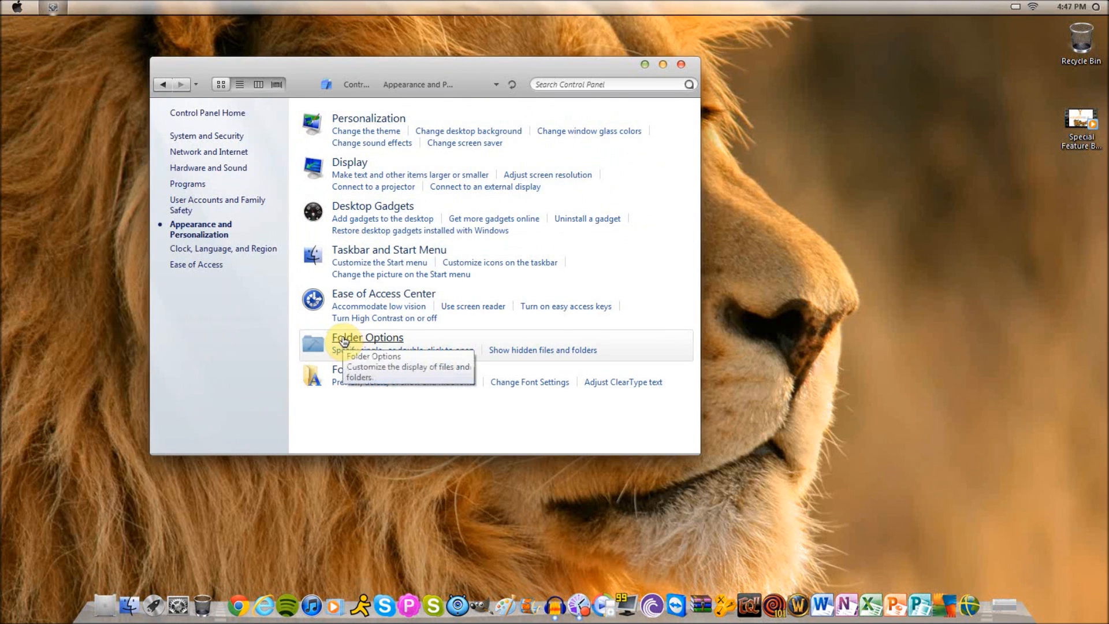
left_click(367, 337)
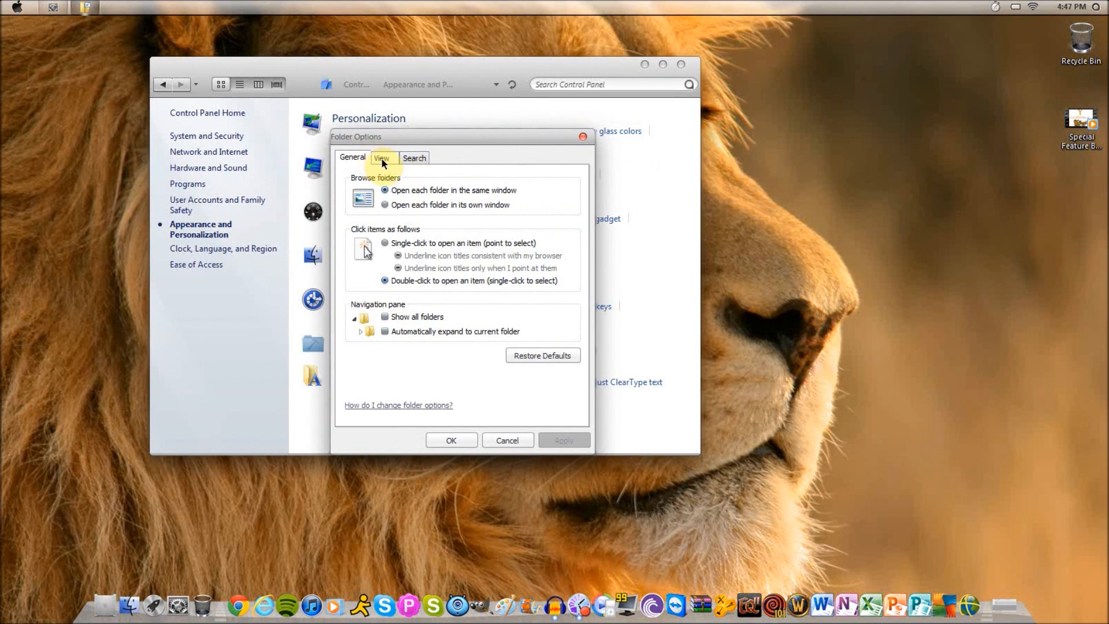
Enable 'Show hidden files, folders, and drives' on the View settings, apply it, and close Control Panel.
left_click(382, 157)
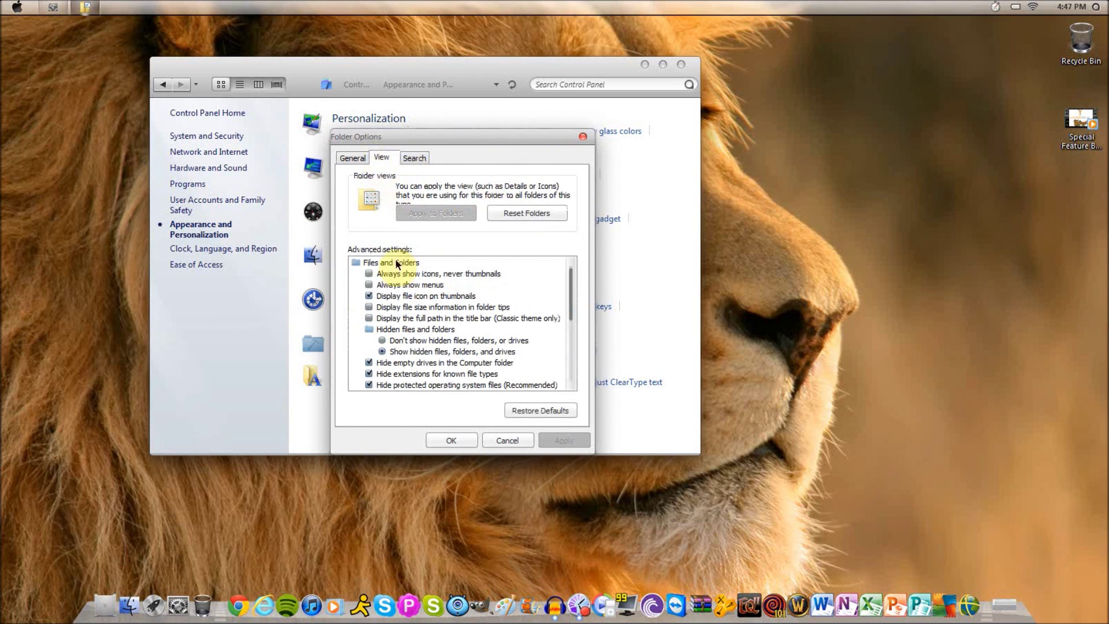
left_click(381, 340)
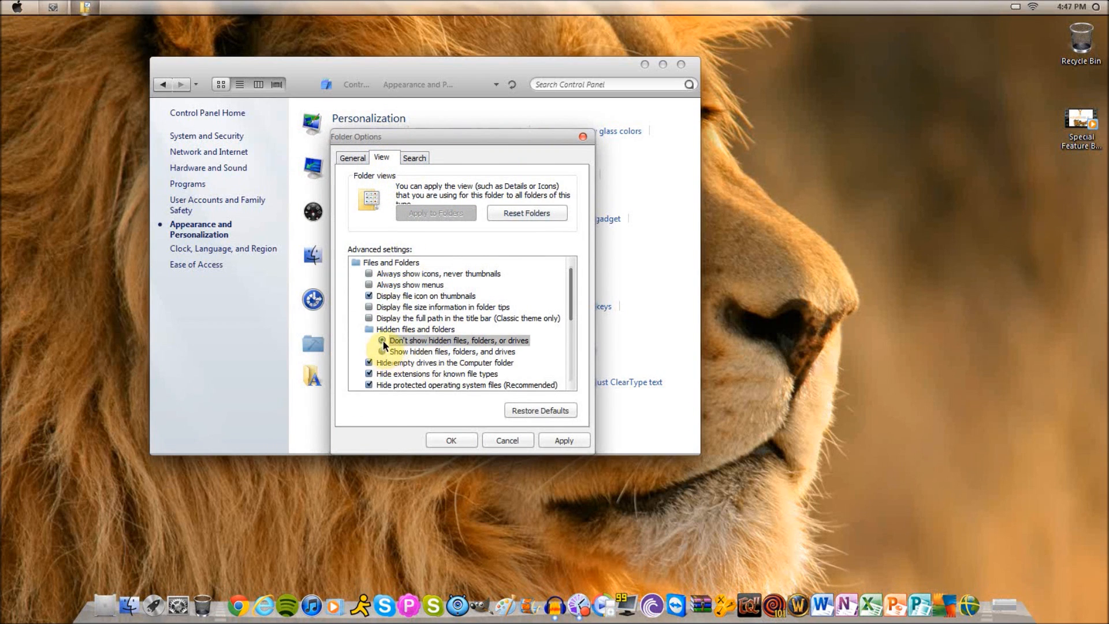
mouse_move(374, 331)
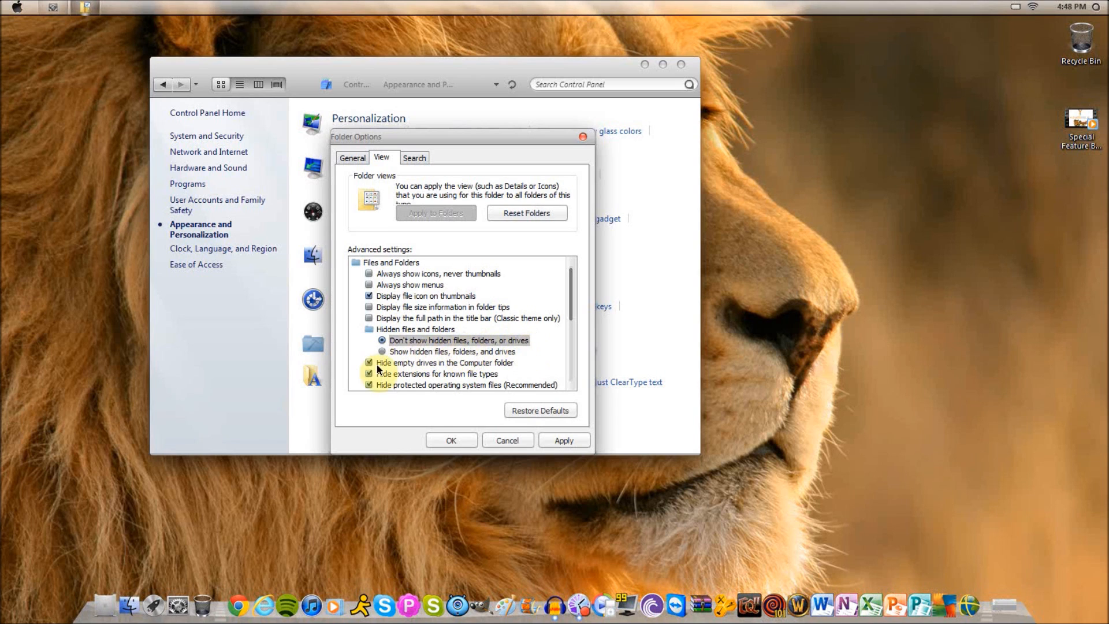
left_click(382, 352)
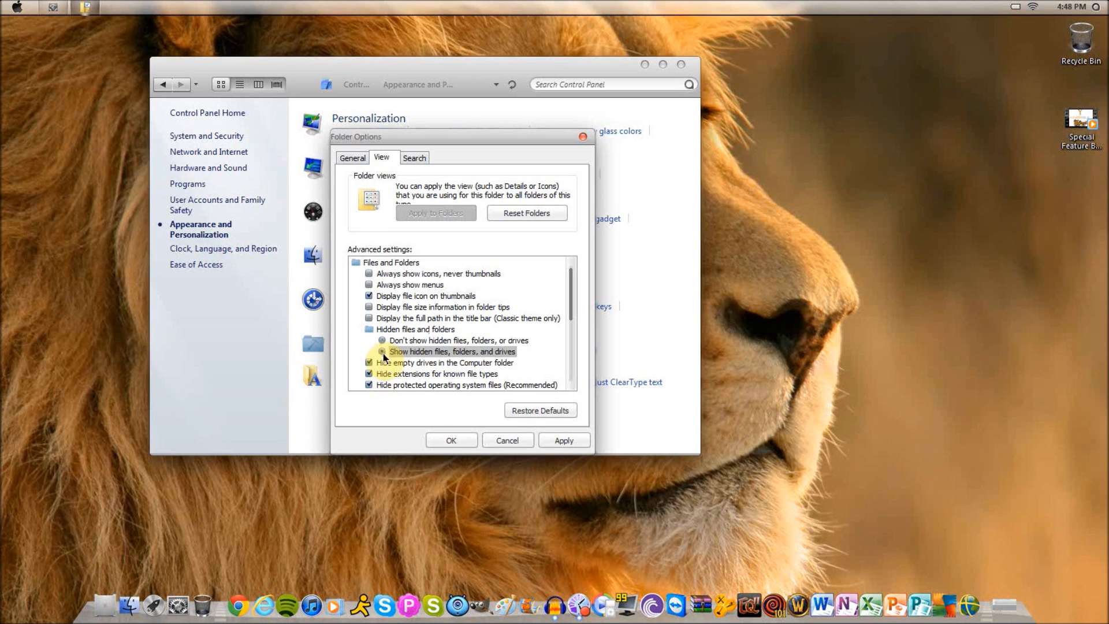
left_click(382, 351)
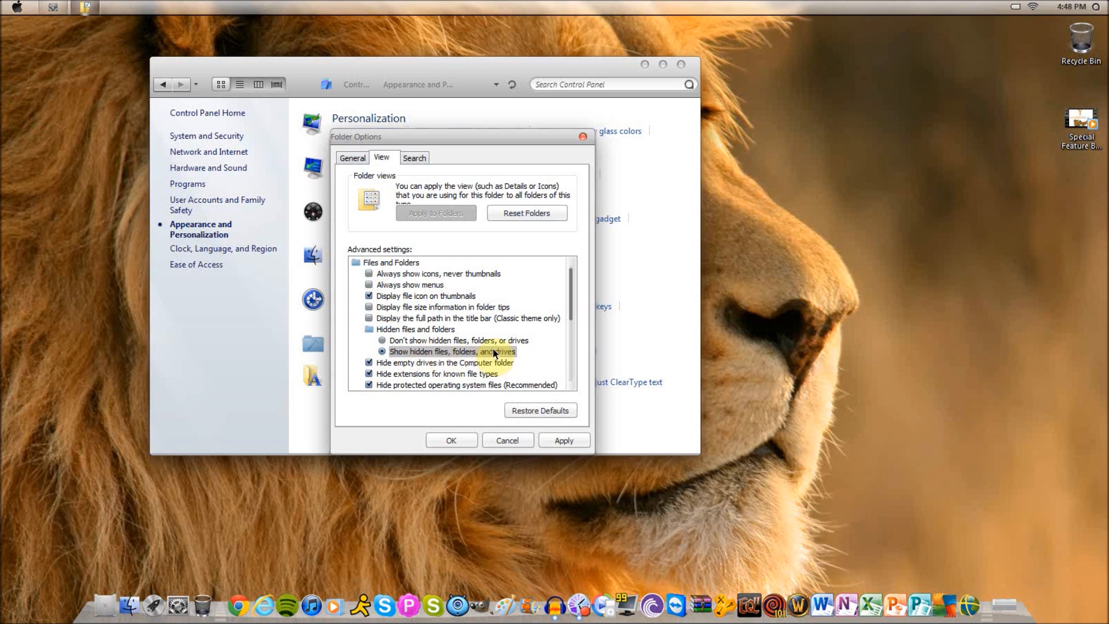
left_click(563, 439)
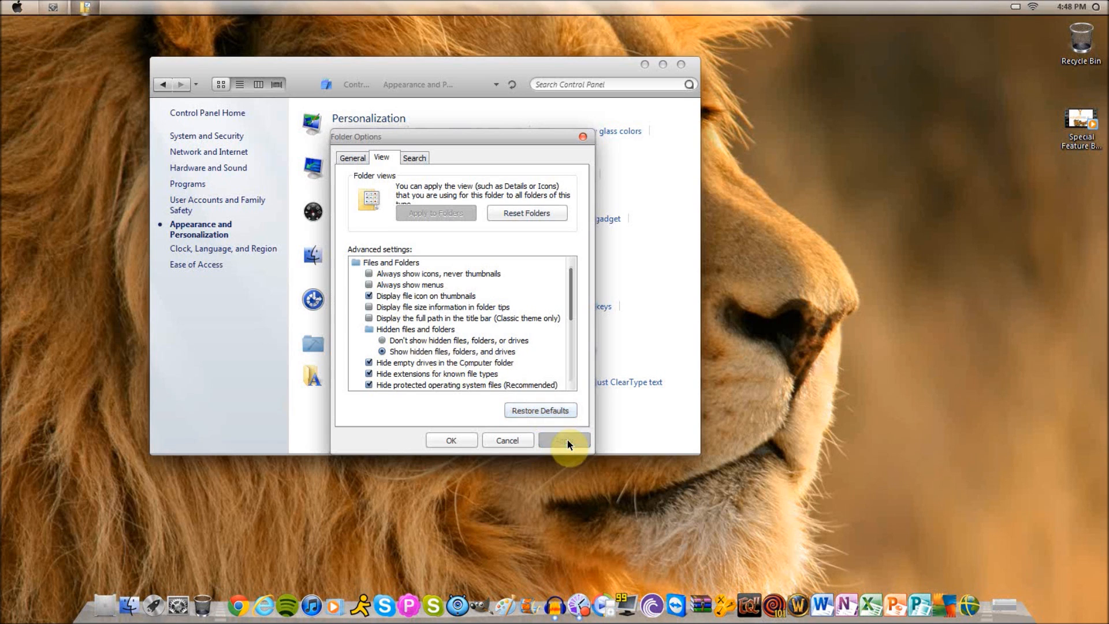
left_click(563, 440)
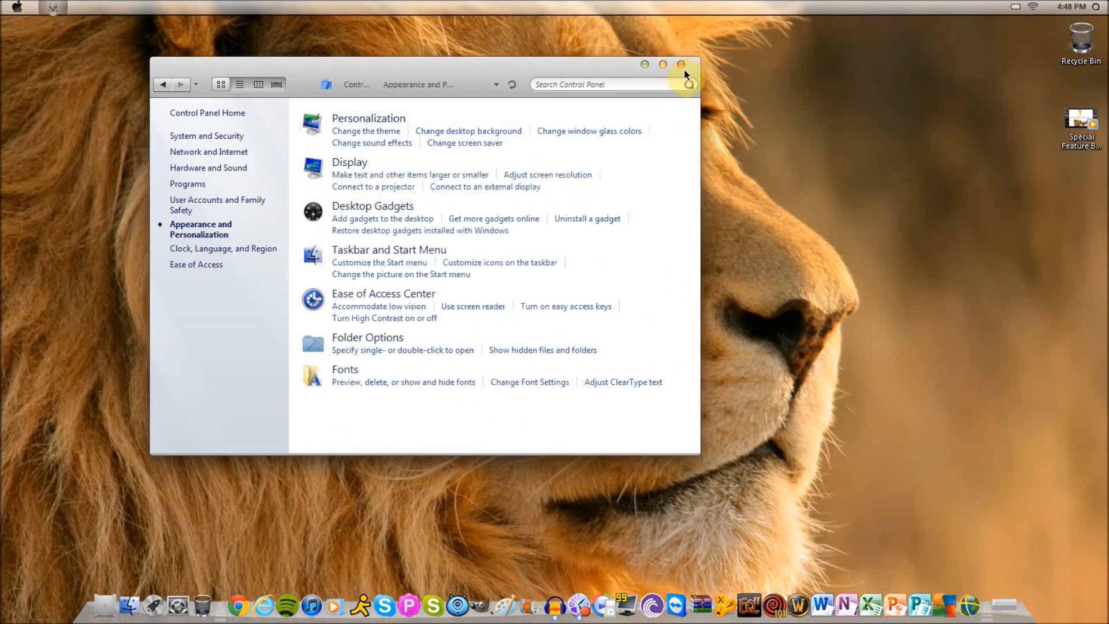
left_click(682, 65)
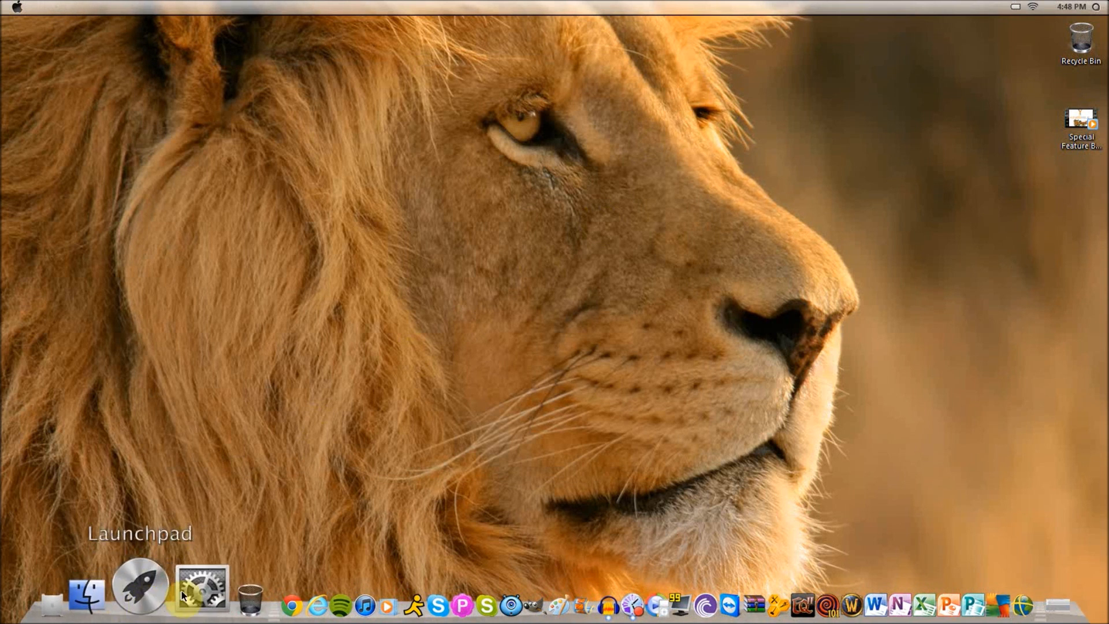
mouse_move(137, 585)
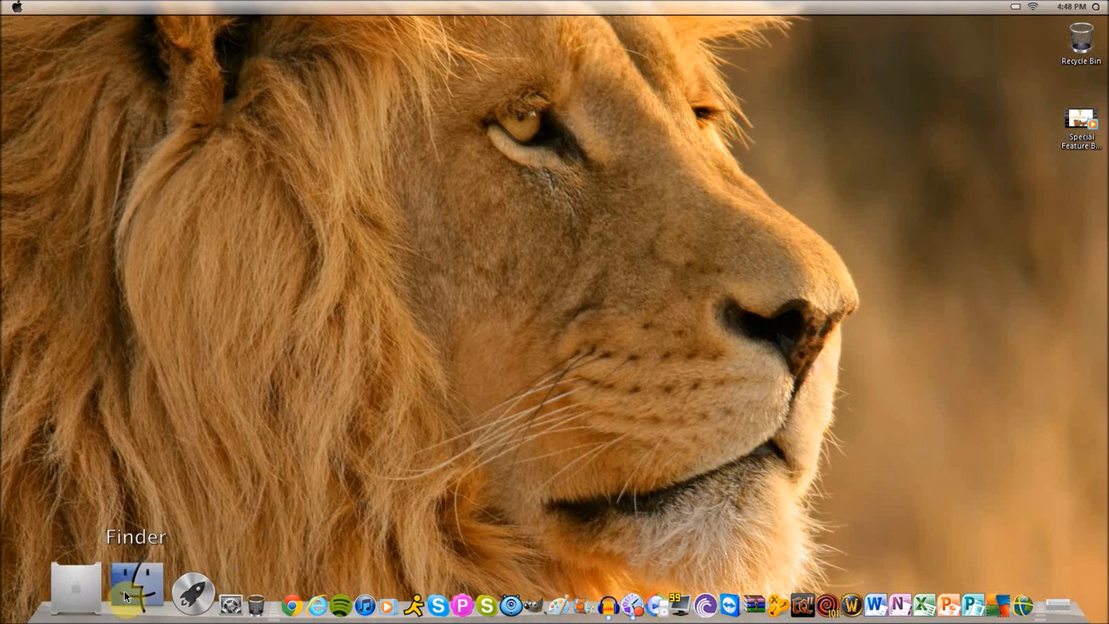
Browse a new Explorer window from Computer into drive C: and its Users folder.
left_click(136, 584)
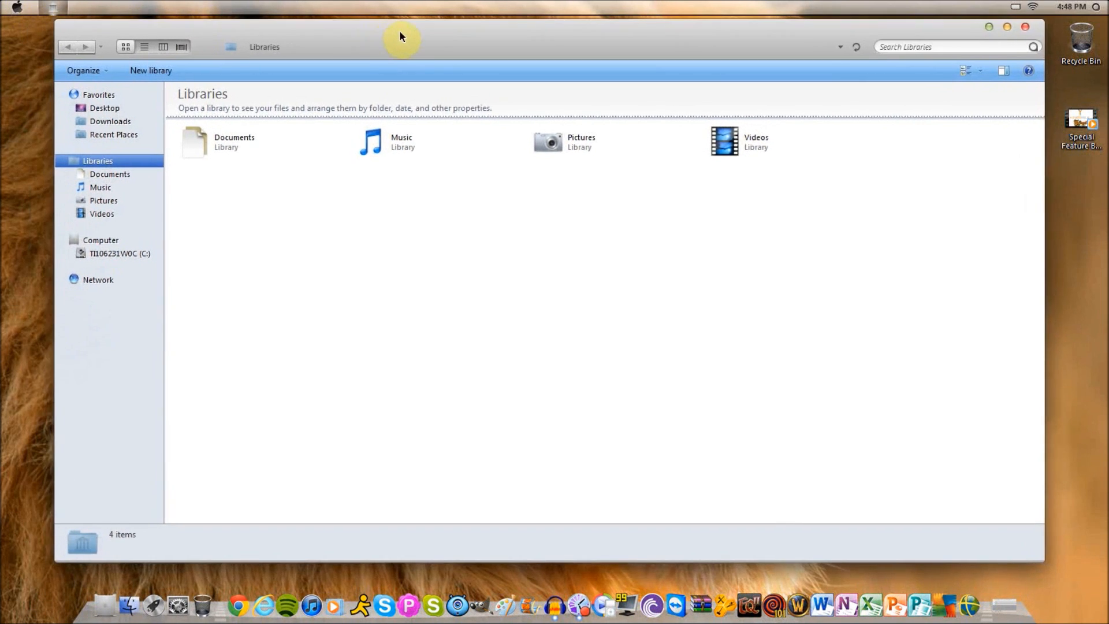
left_click(120, 257)
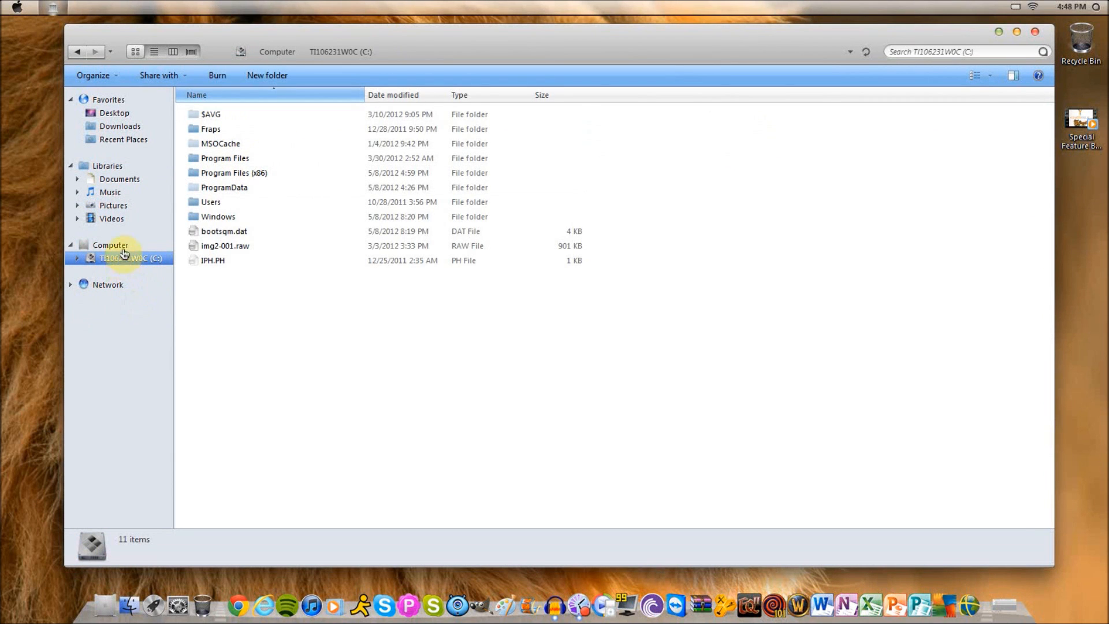
left_click(111, 245)
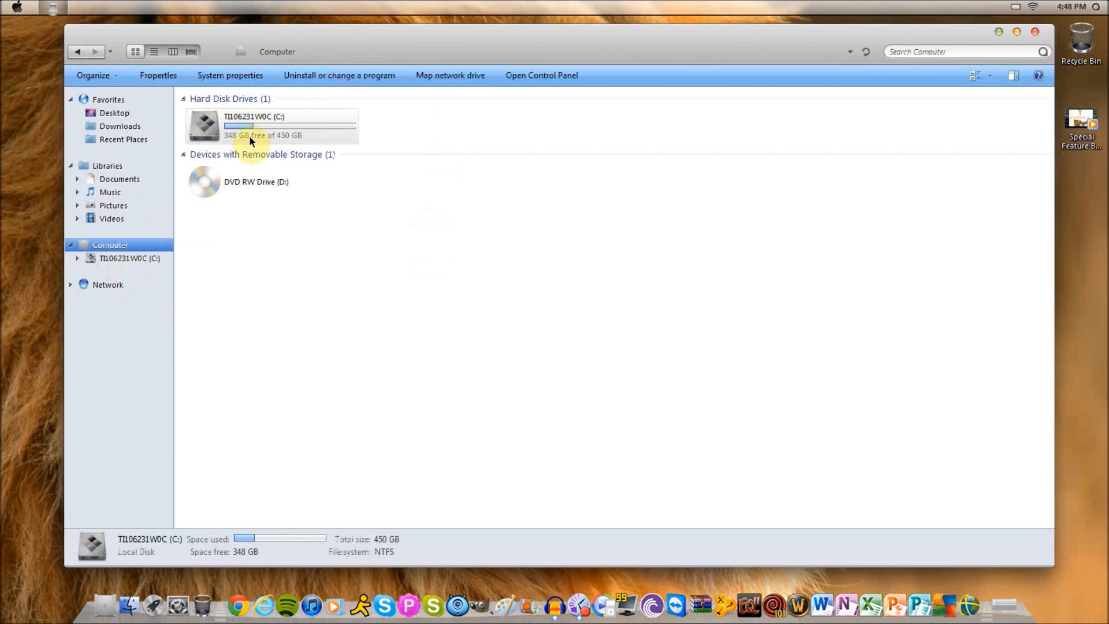
mouse_move(300, 149)
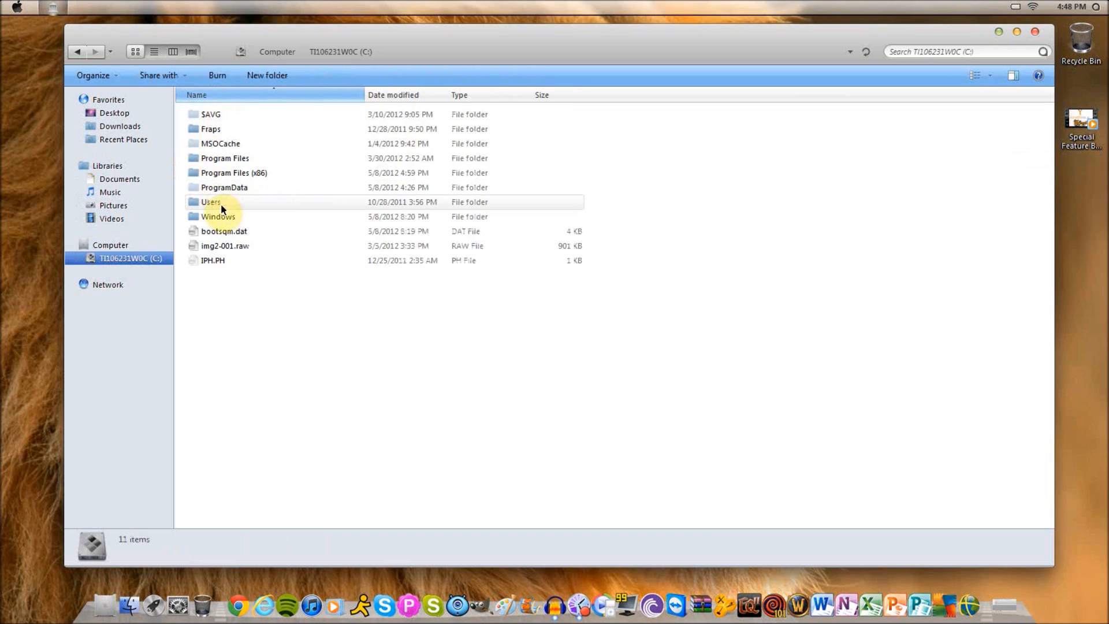
double_click(210, 201)
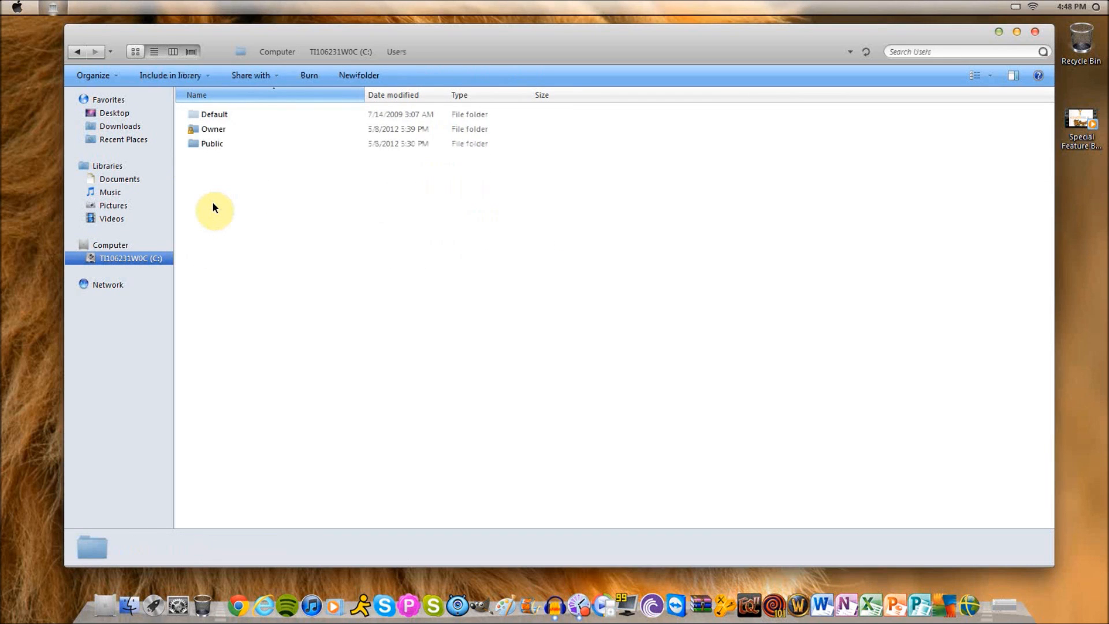
mouse_move(200, 134)
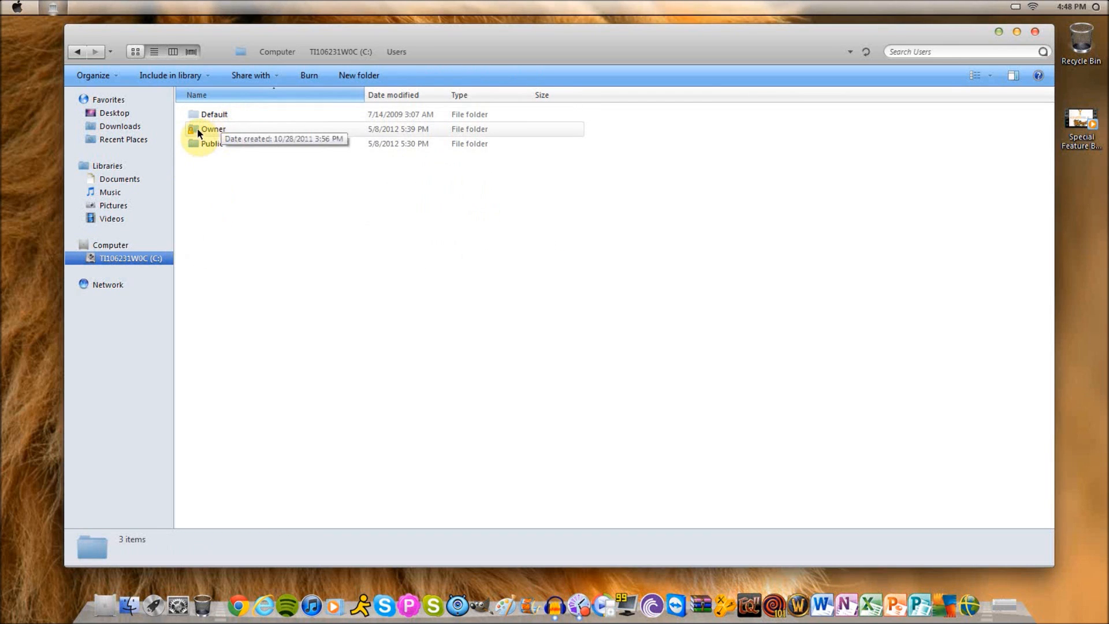
mouse_move(247, 138)
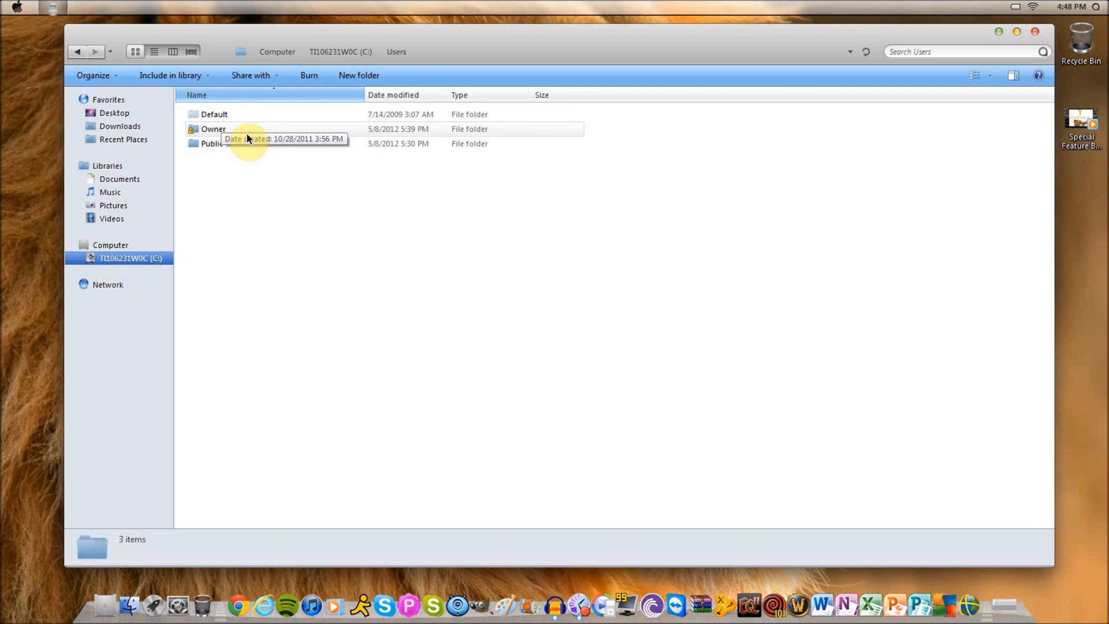
mouse_move(216, 132)
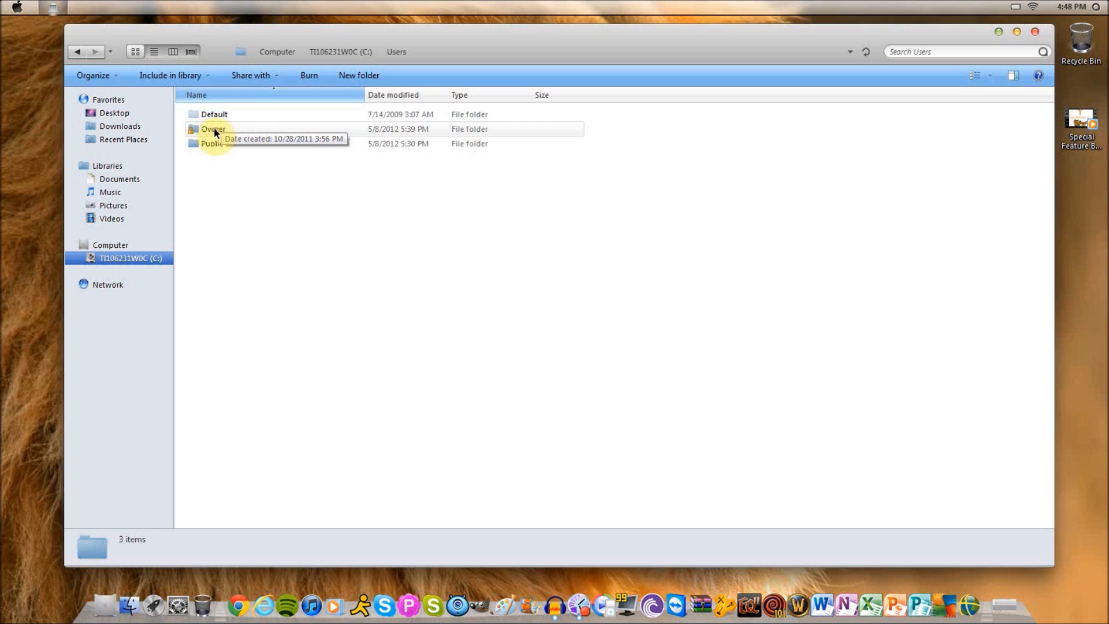
Enter the Owner folder and its faintly shown hidden AppData folder.
double_click(213, 129)
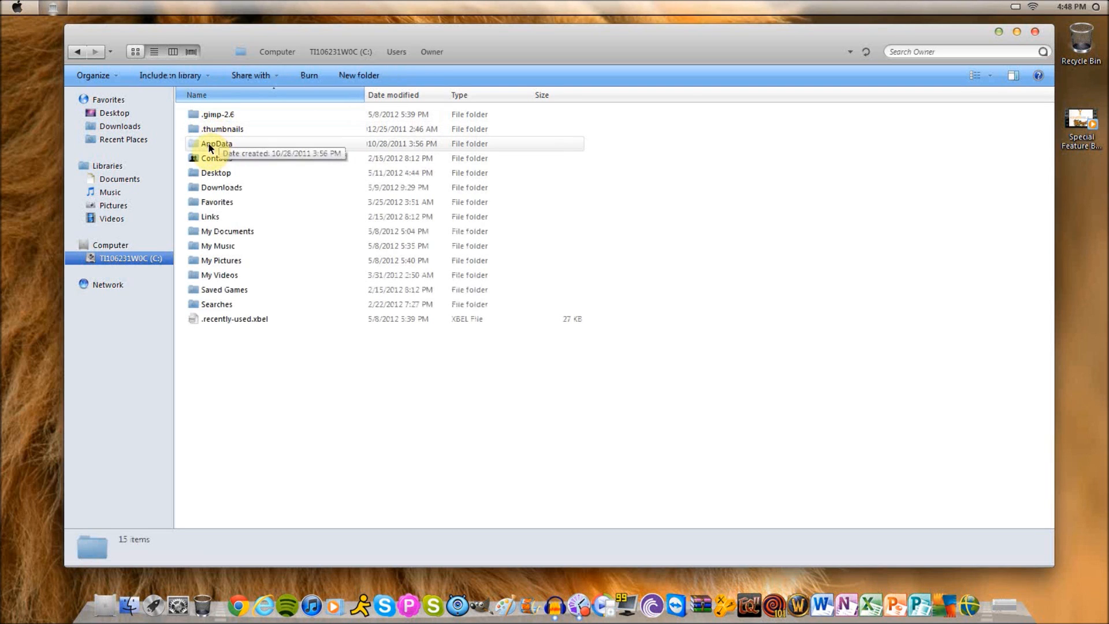
mouse_move(238, 149)
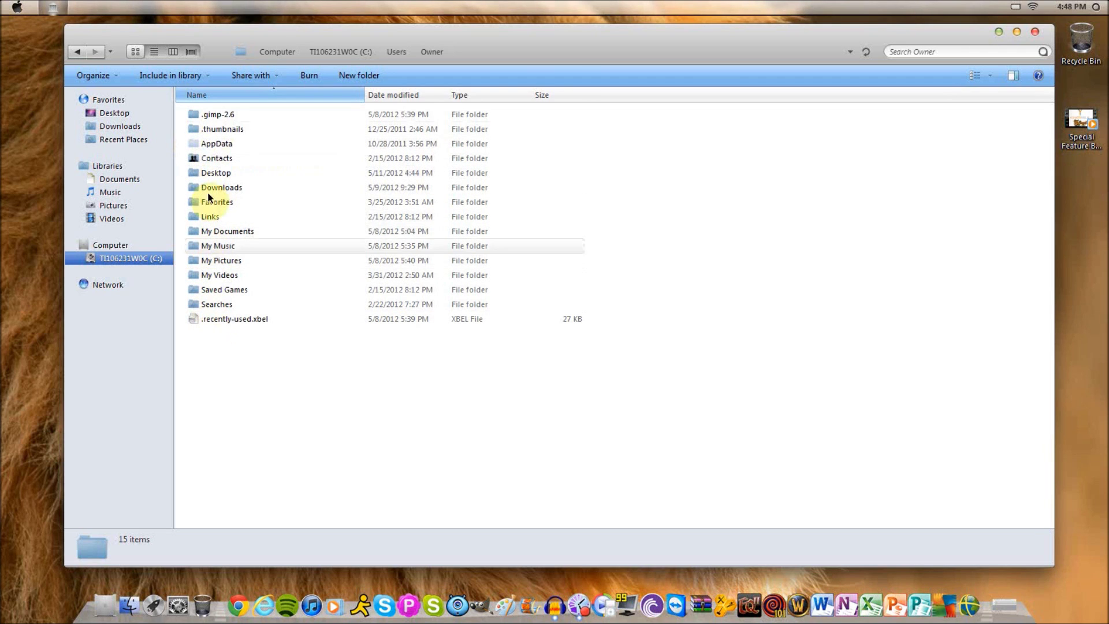
mouse_move(218, 143)
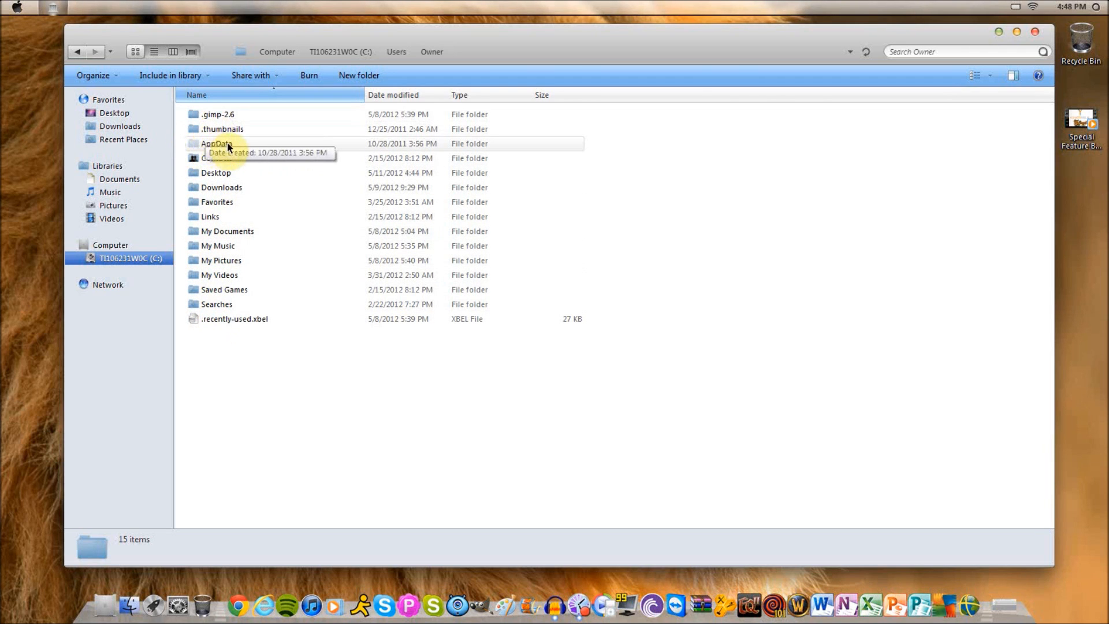
double_click(218, 143)
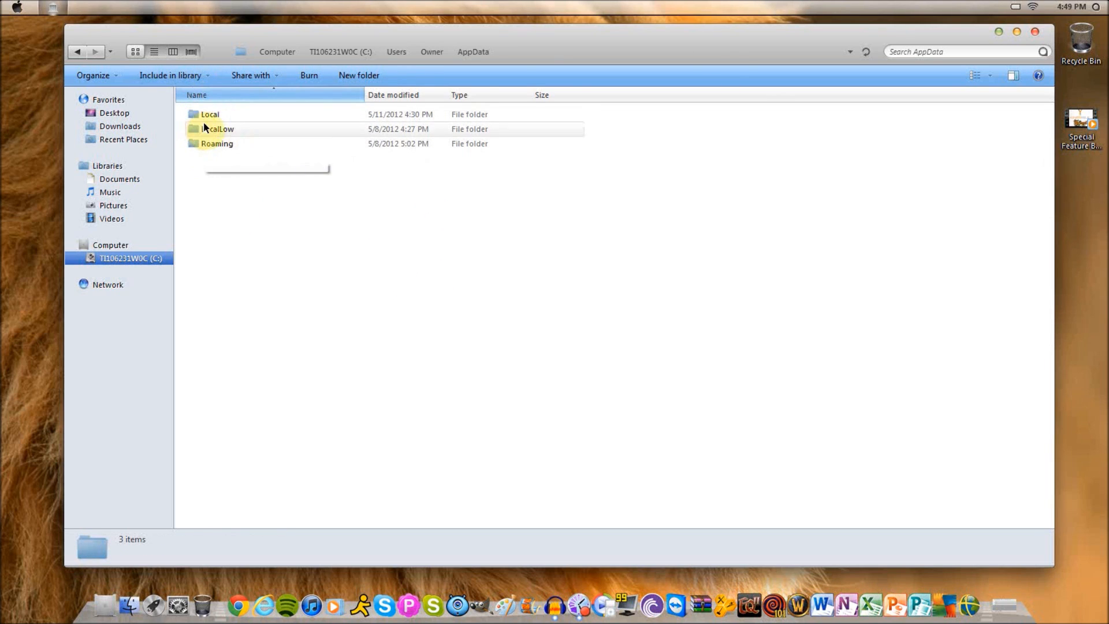
Look inside AppData's Local folder with its ID-named subfolders.
double_click(210, 114)
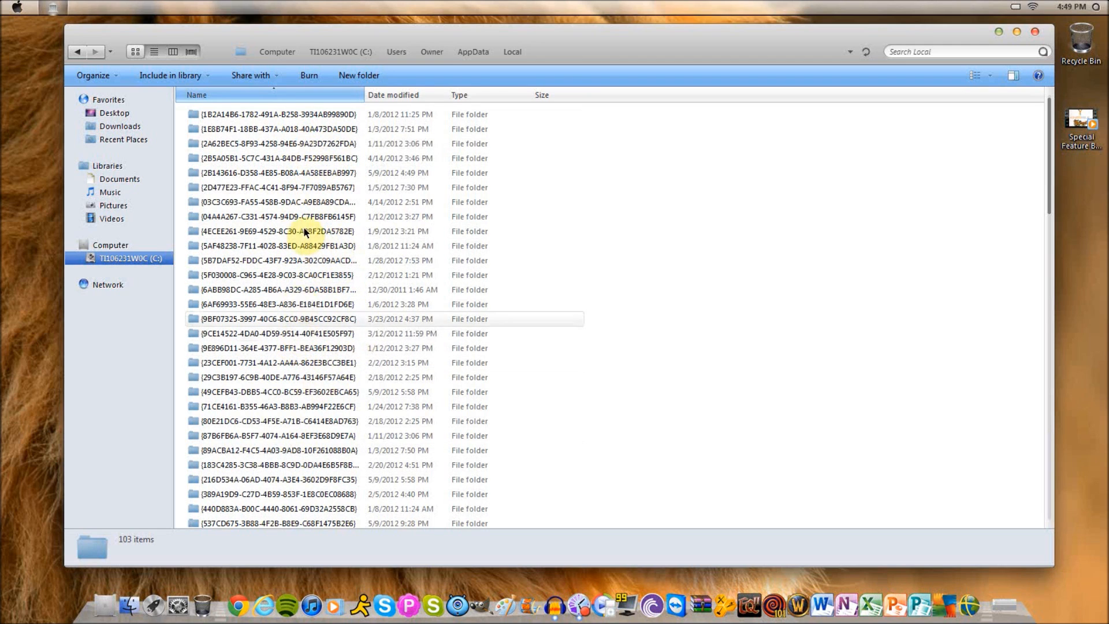
mouse_move(304, 231)
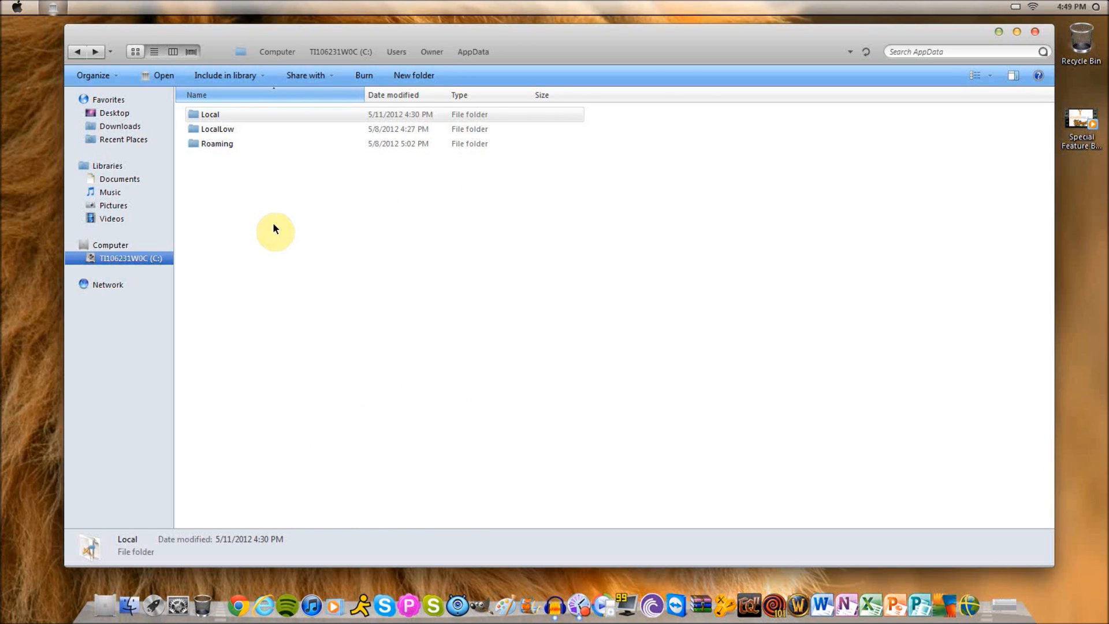
Return to Owner, browse drive C:'s root folders, and close the Explorer window.
left_click(431, 52)
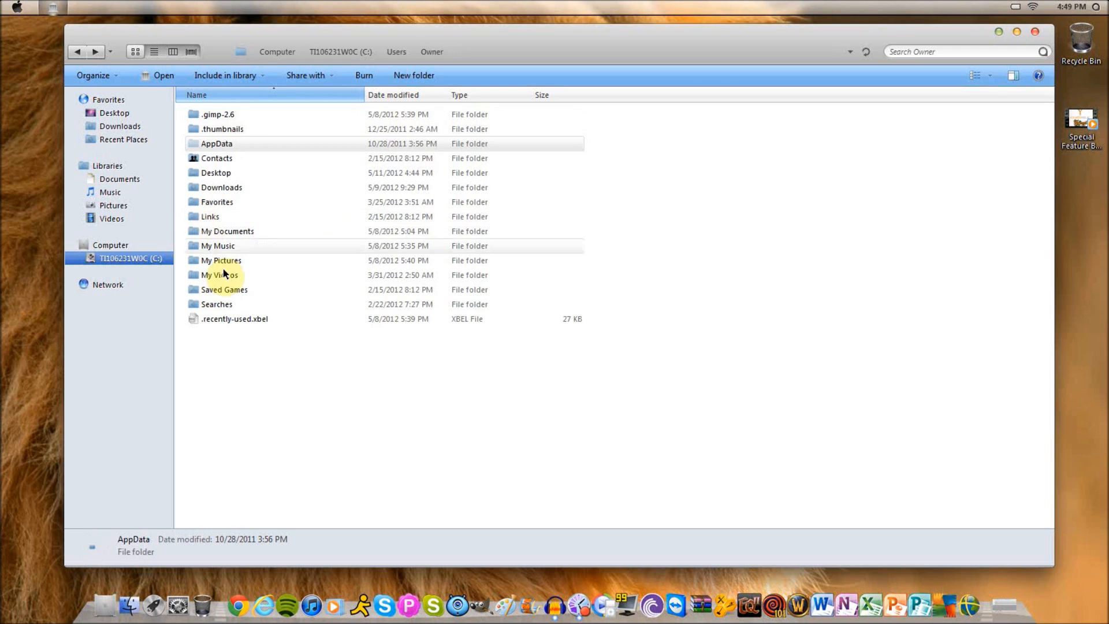
mouse_move(36, 11)
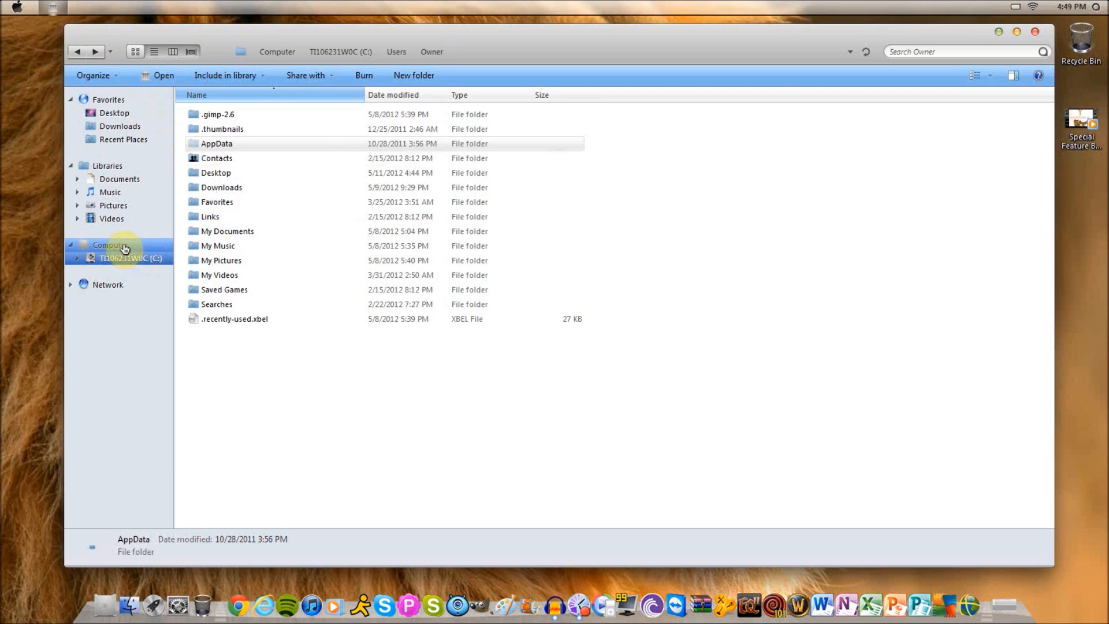
mouse_move(127, 253)
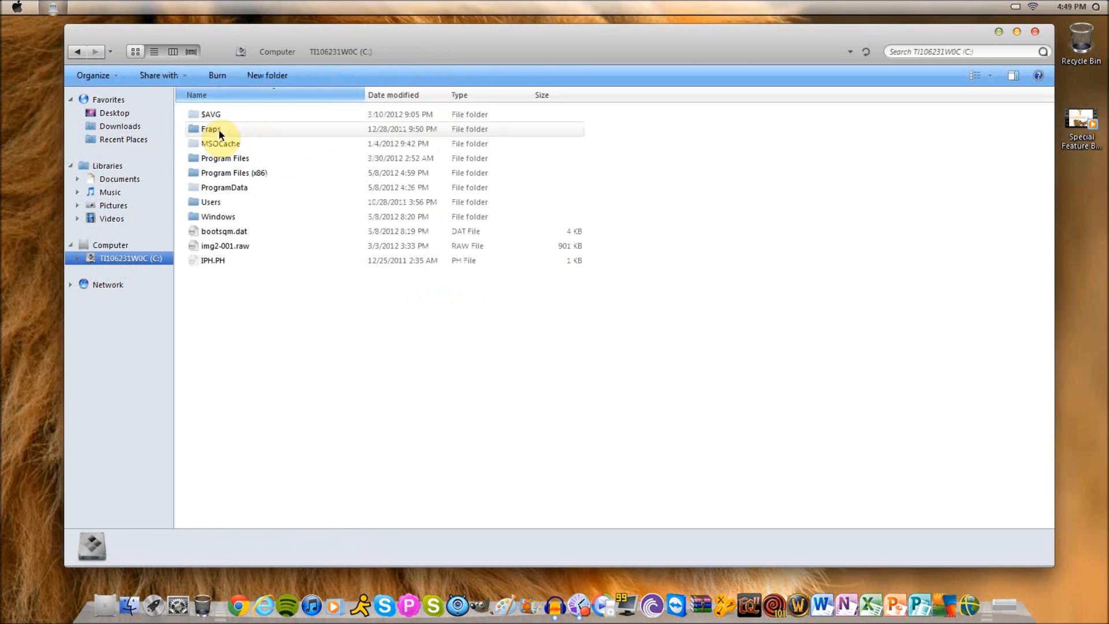
left_click(224, 187)
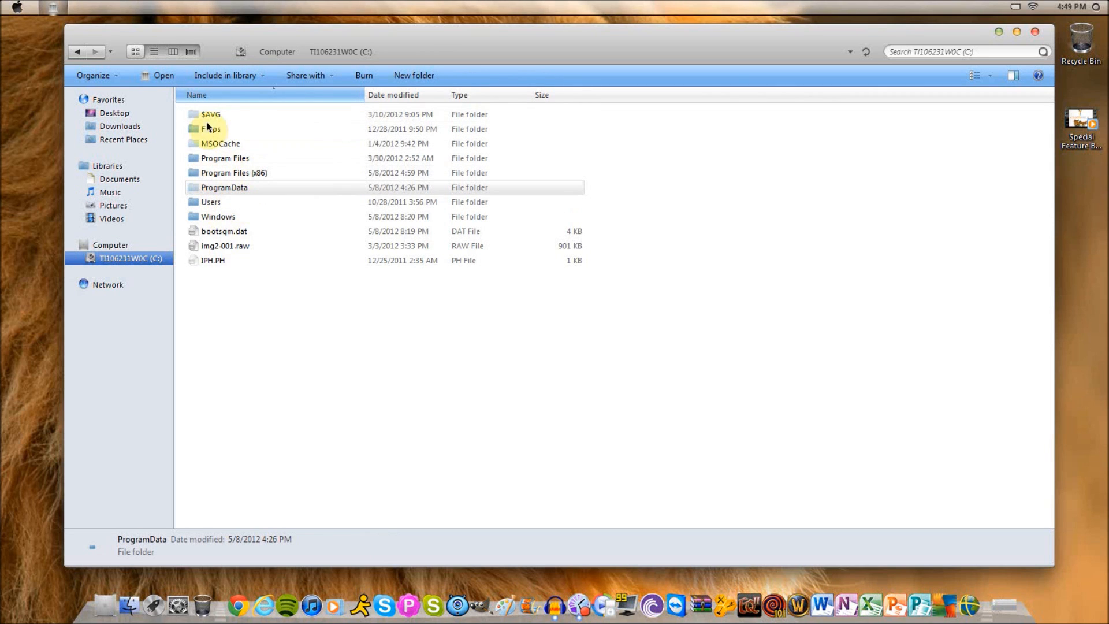
mouse_move(216, 216)
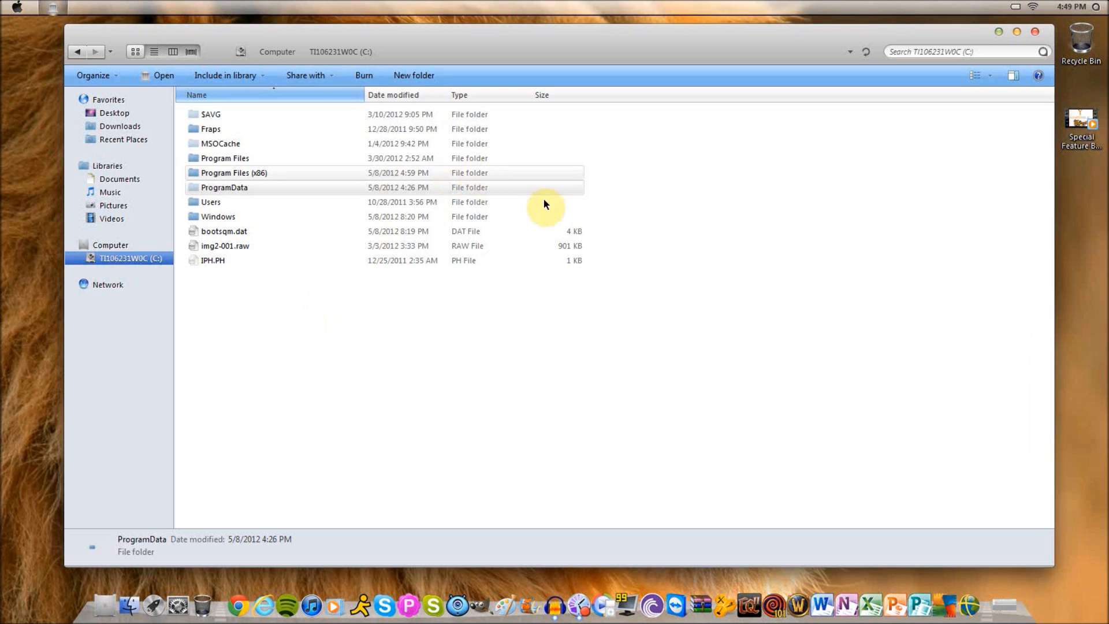
mouse_move(566, 201)
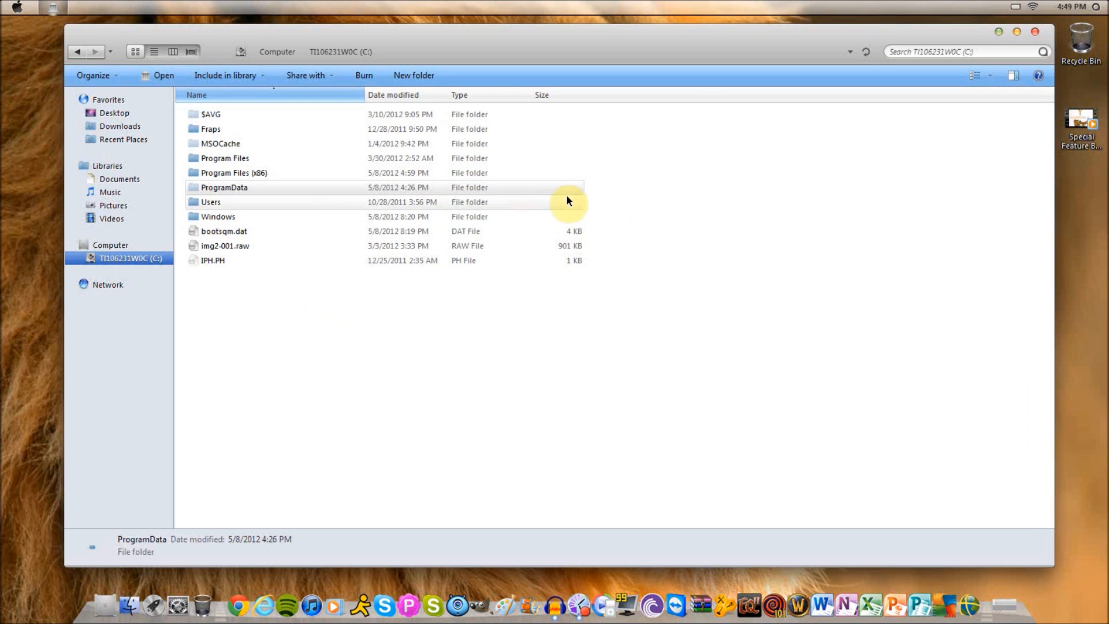
mouse_move(1021, 47)
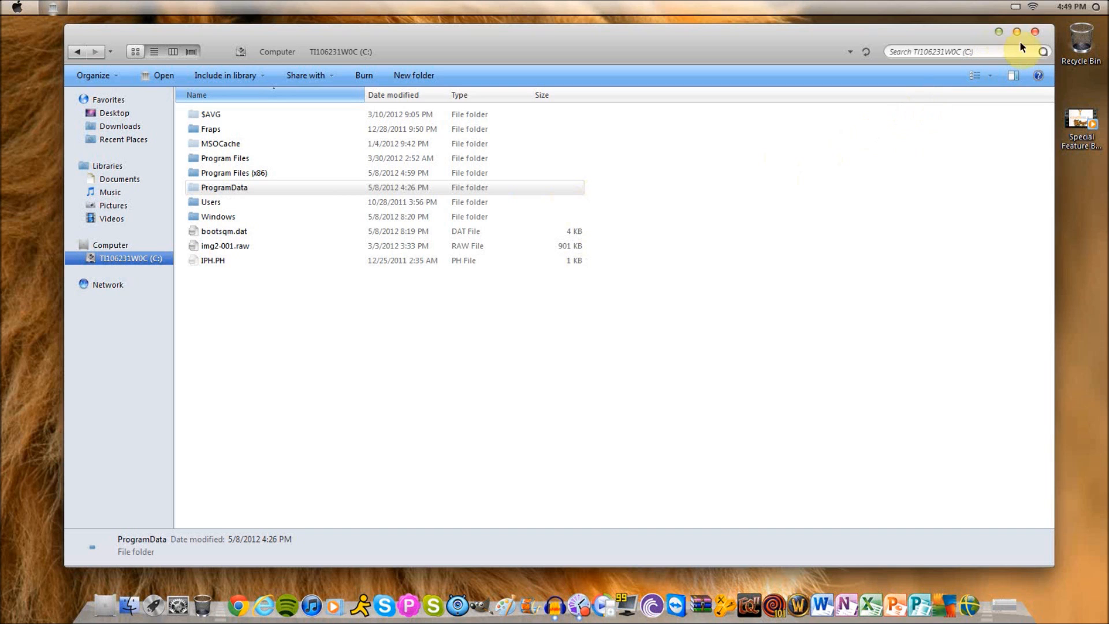
left_click(1036, 33)
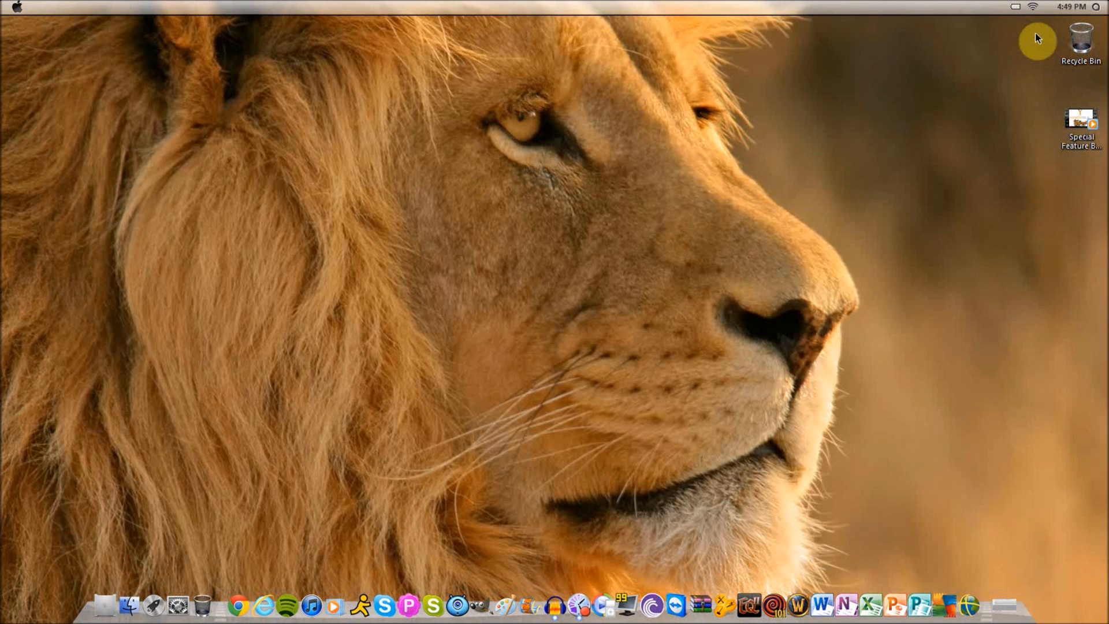
mouse_move(943, 112)
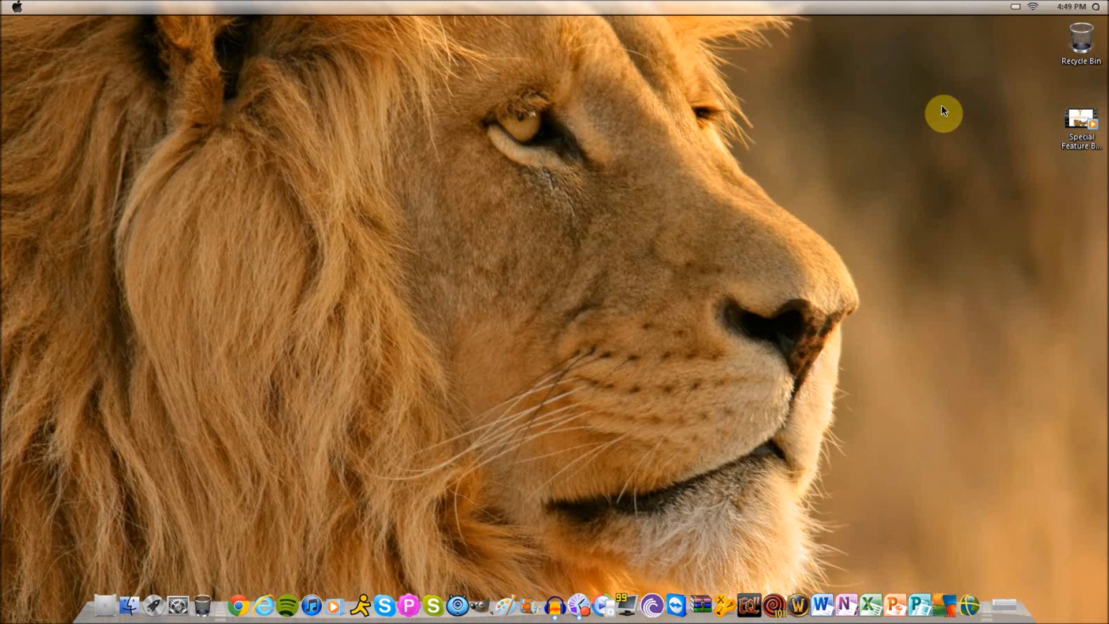